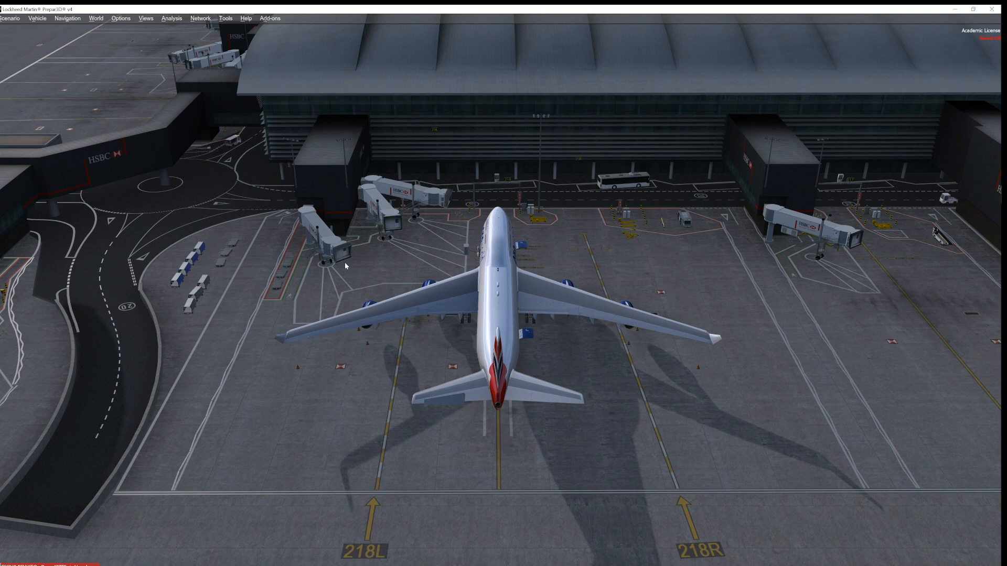
# - Launch GSX's Customize airport positions from the Add-ons menu for Heathrow (EGLL)
pyautogui.click(270, 18)
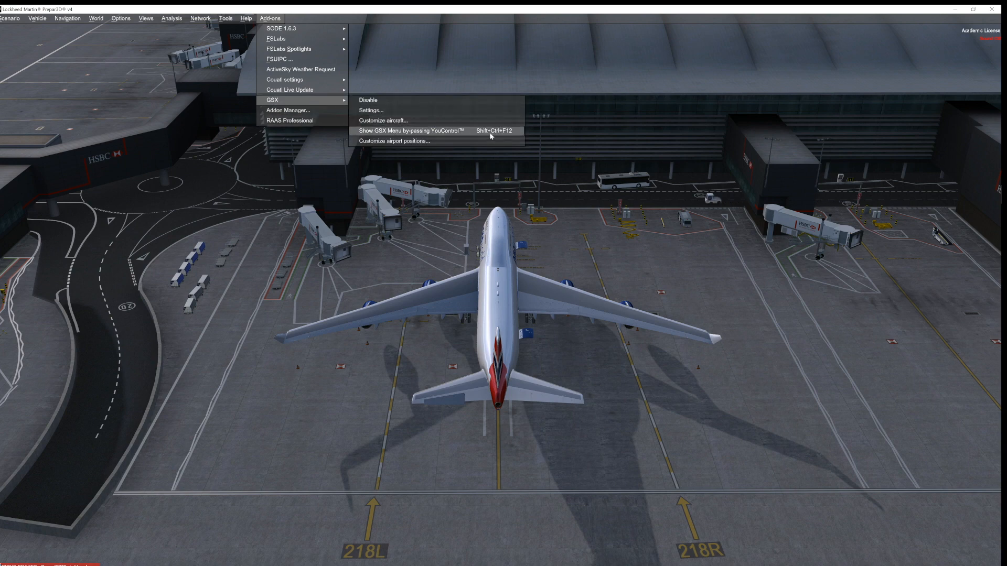
pyautogui.moveTo(392, 141)
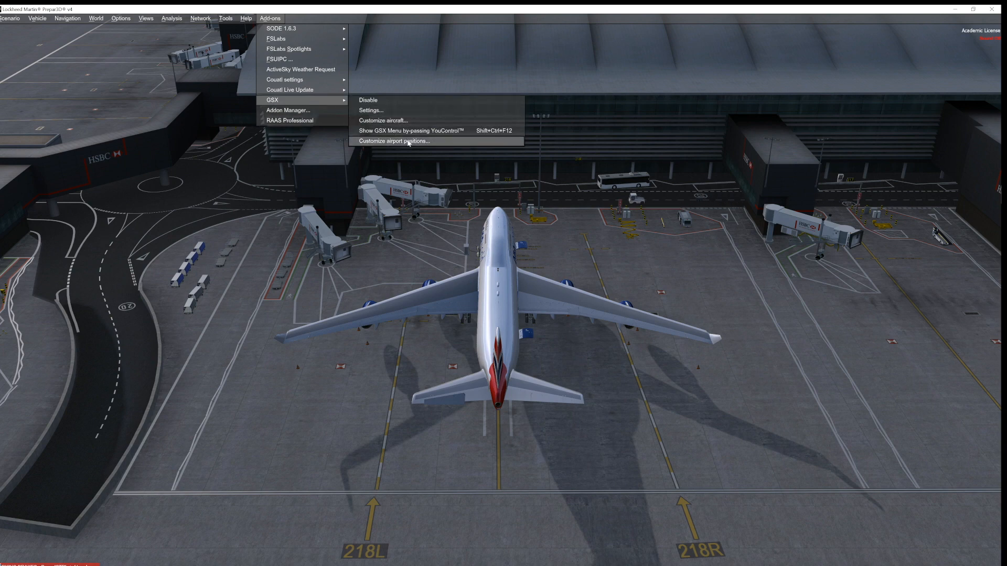
pyautogui.click(392, 141)
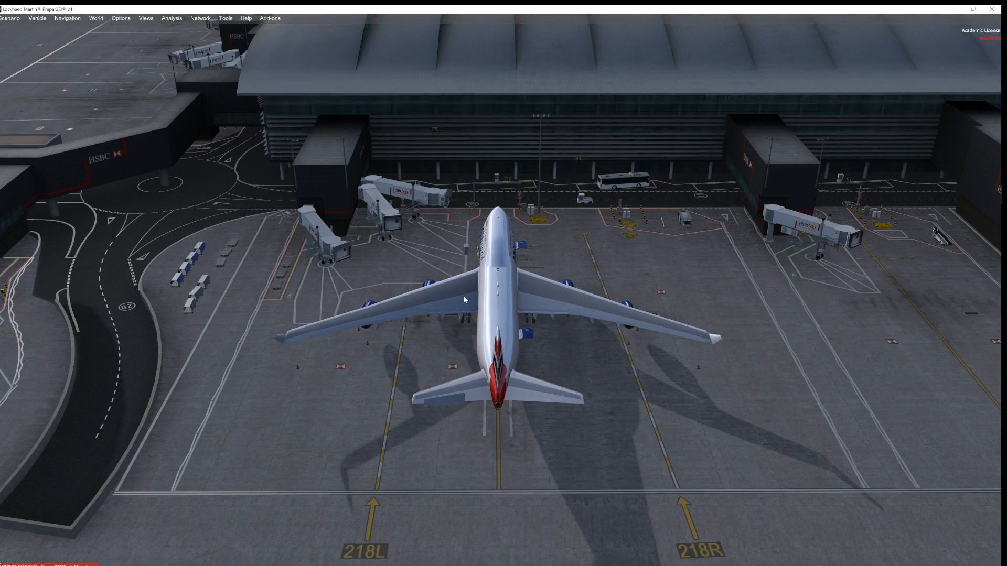
pyautogui.click(270, 18)
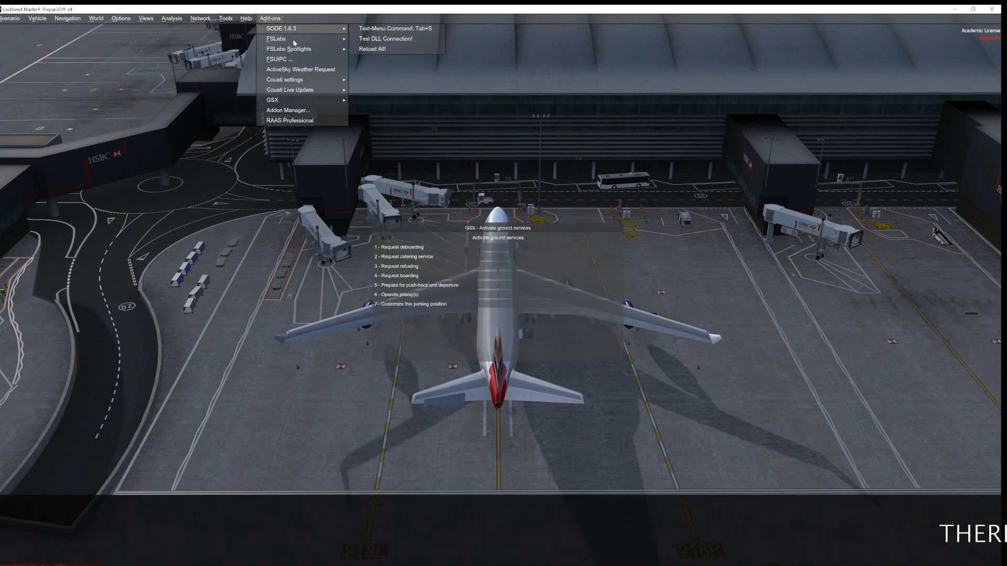
pyautogui.click(273, 101)
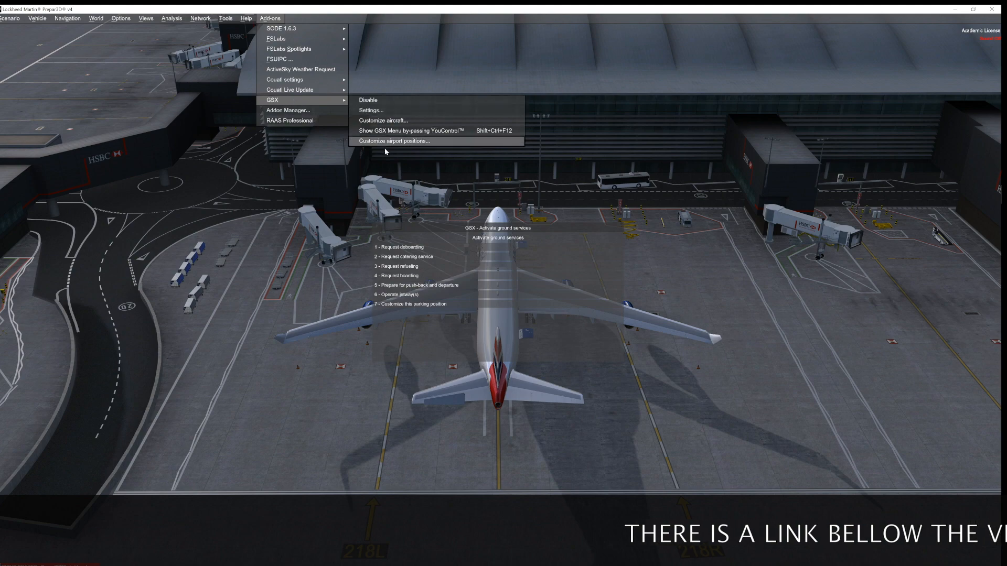
pyautogui.click(393, 140)
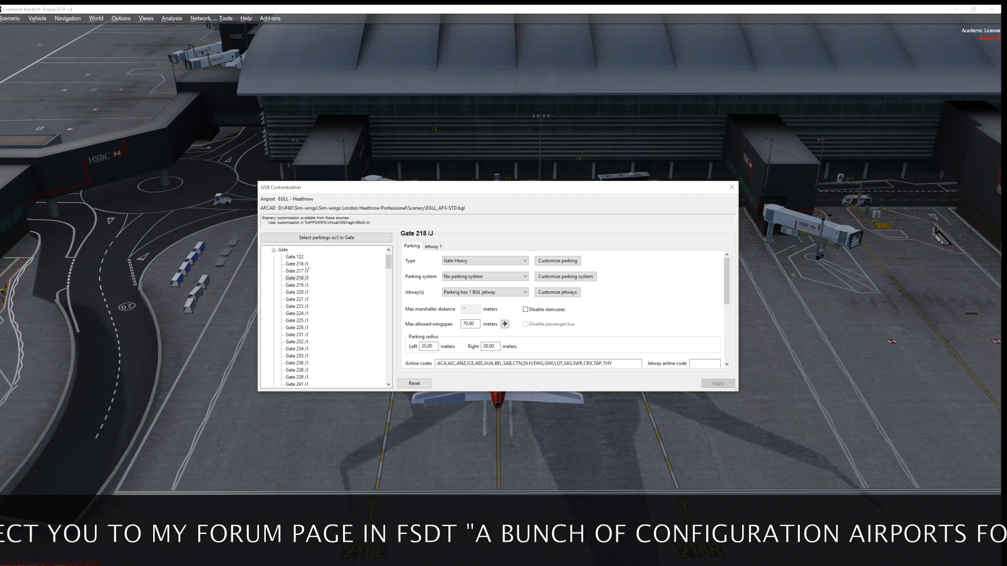
# - View Gate 216 /J settings, then expand the Gate B group and select its positions
pyautogui.click(296, 263)
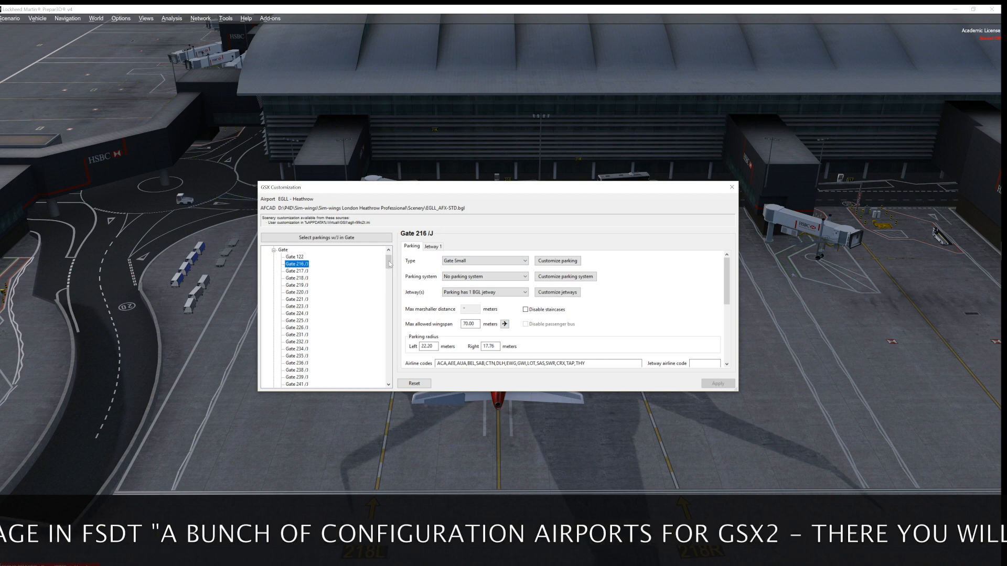
pyautogui.scroll(-3)
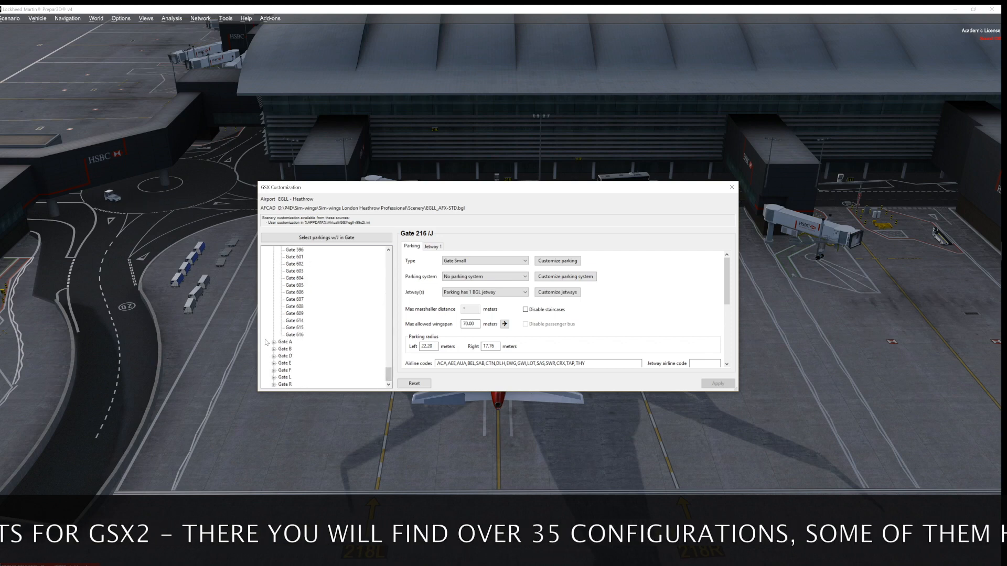
pyautogui.click(275, 321)
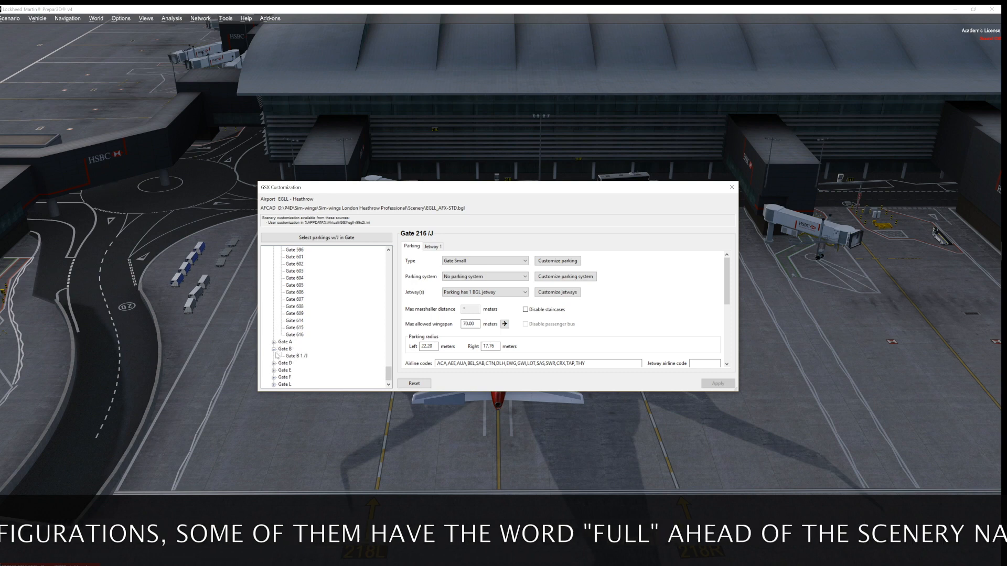
pyautogui.click(295, 356)
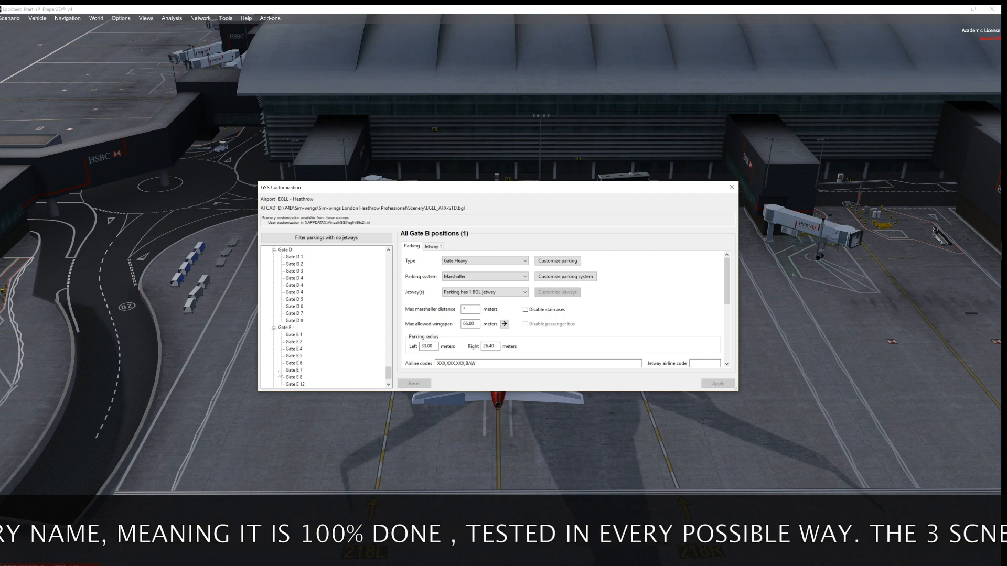
# - Scroll through the gate groups to reach the Gate B 1 /J heavy gate with one jetway
pyautogui.scroll(-3)
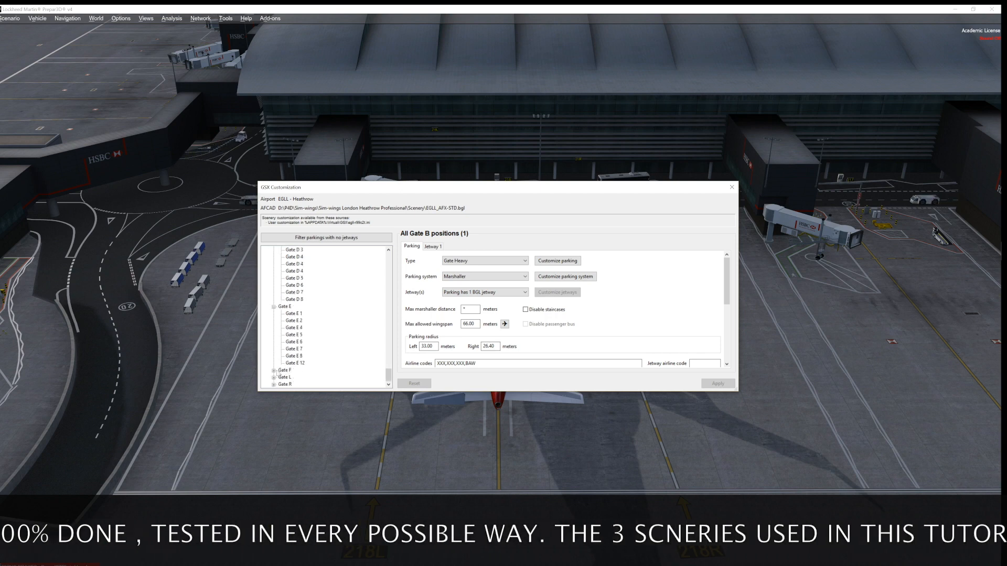
pyautogui.scroll(-3)
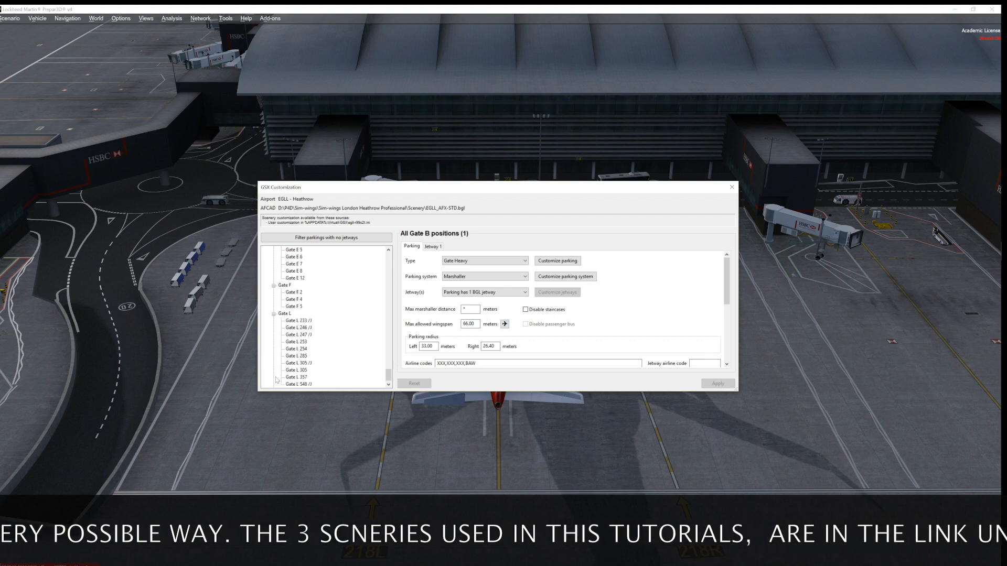
pyautogui.scroll(-3)
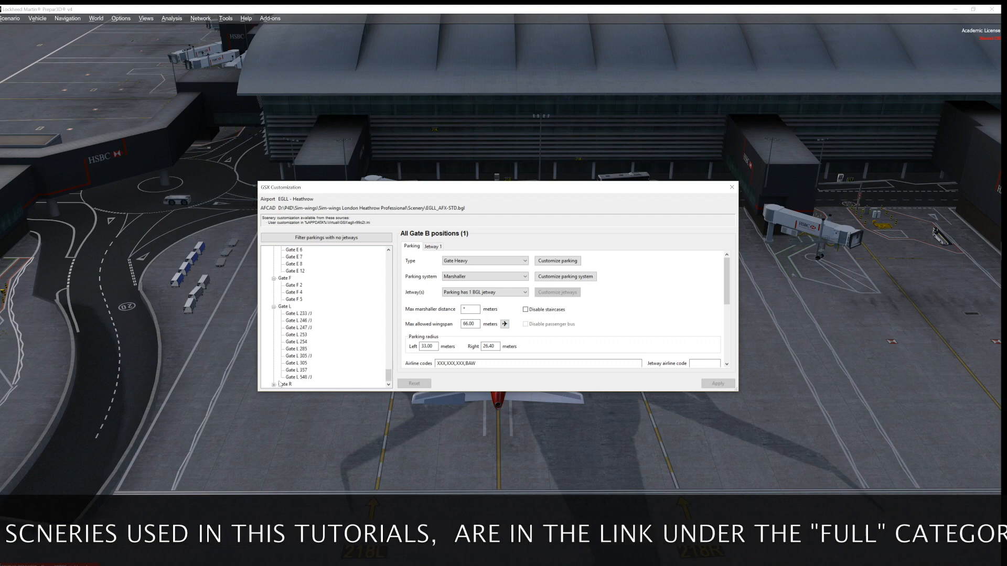
pyautogui.scroll(3)
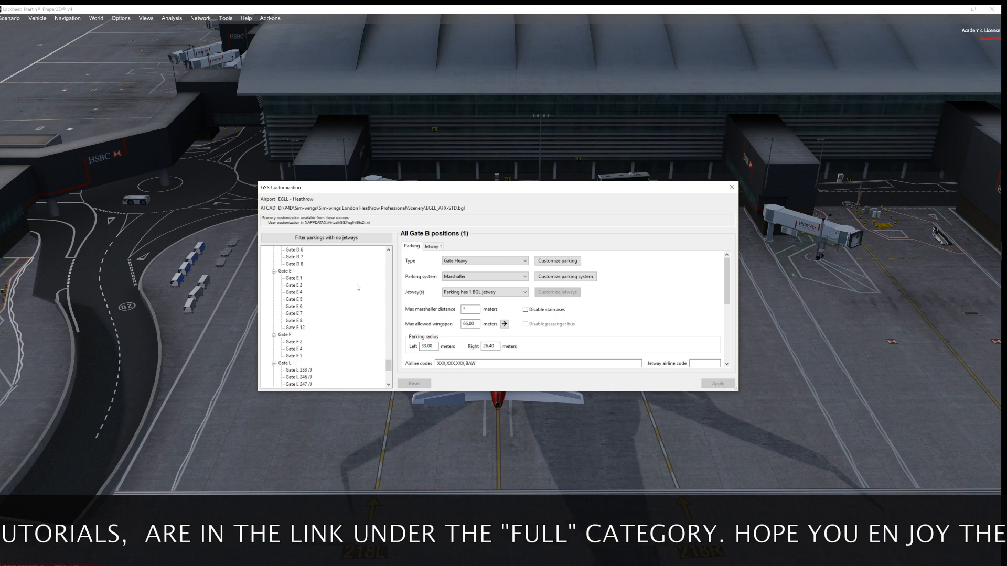
pyautogui.scroll(3)
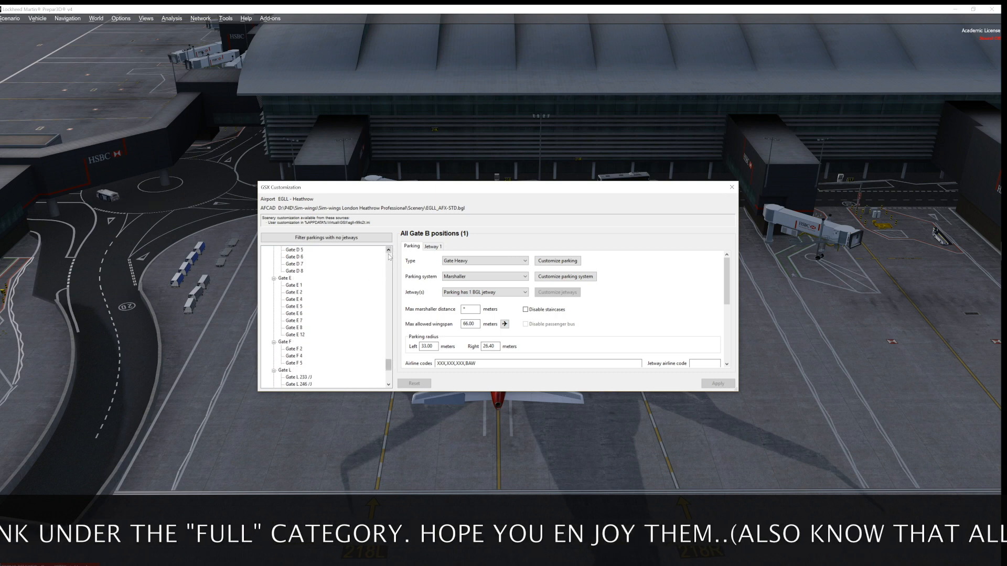
pyautogui.scroll(3)
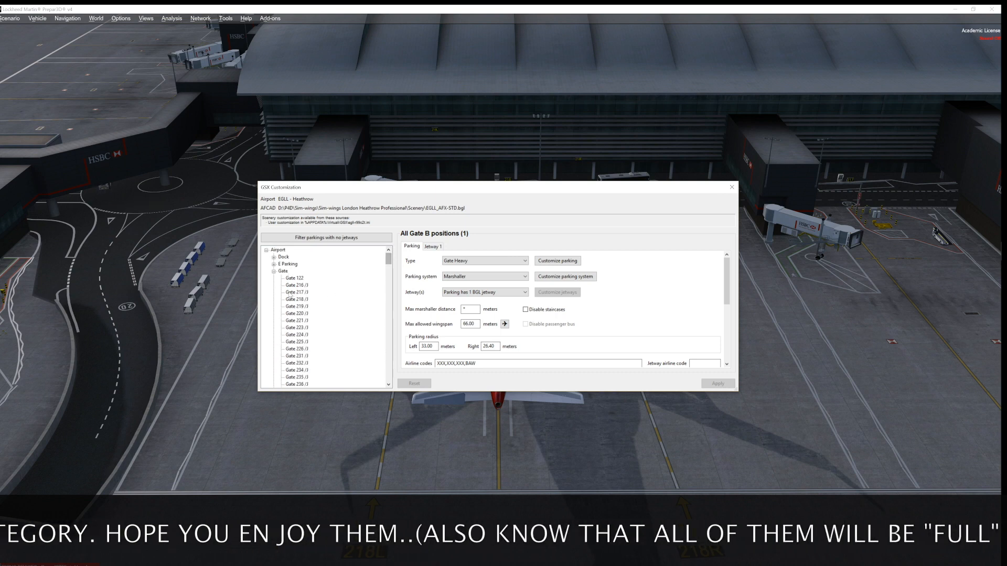
pyautogui.moveTo(326, 239)
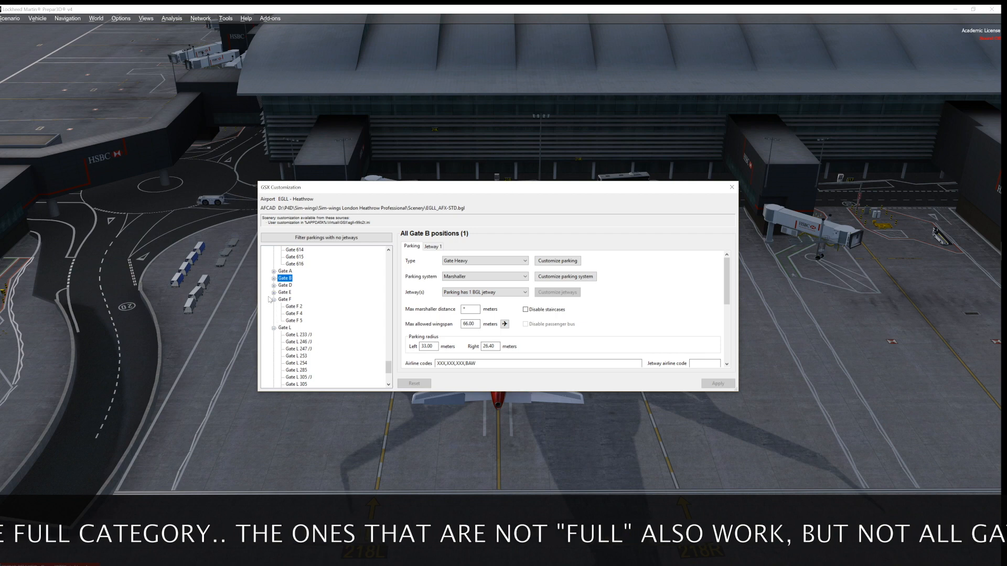
pyautogui.scroll(-3)
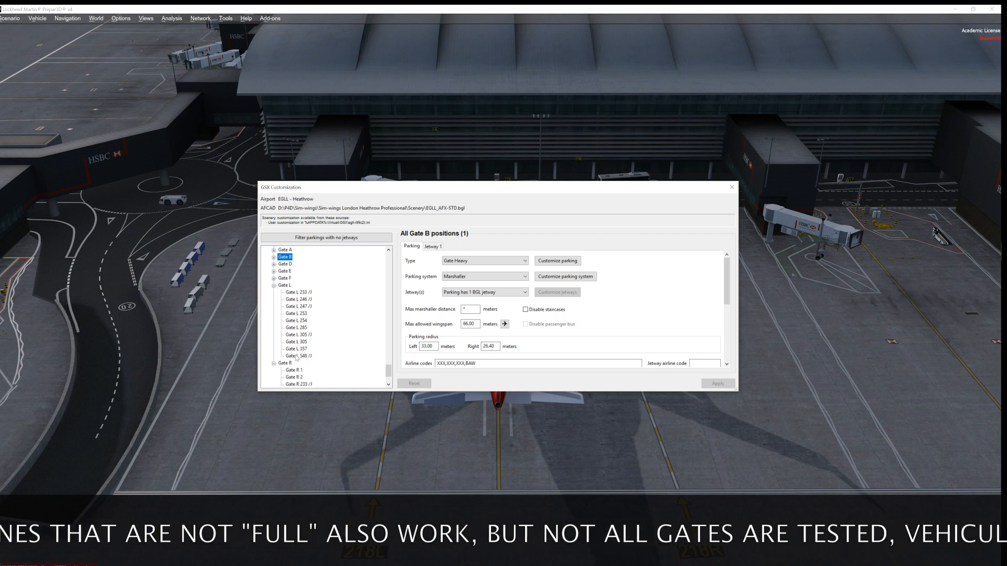
pyautogui.scroll(-3)
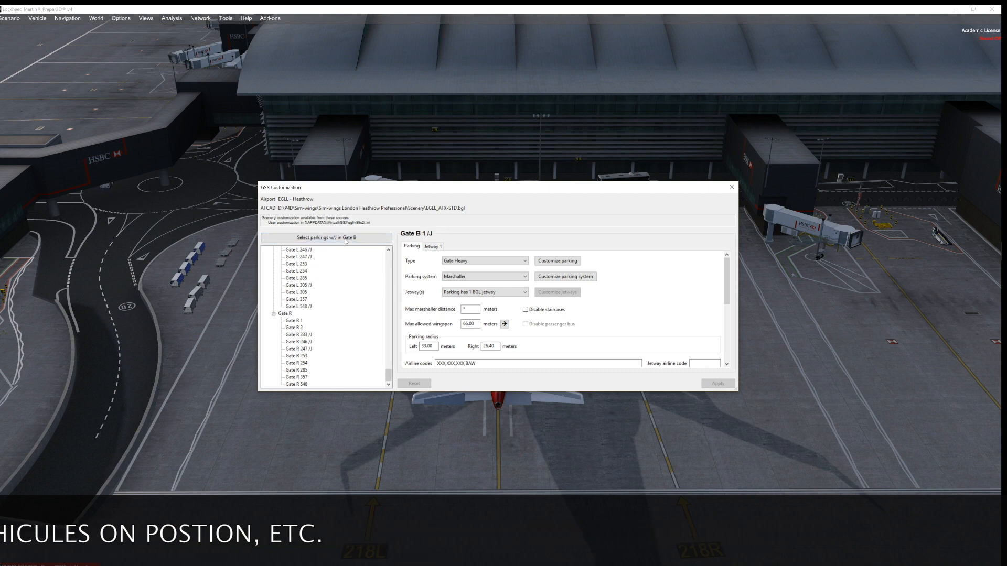
pyautogui.moveTo(325, 238)
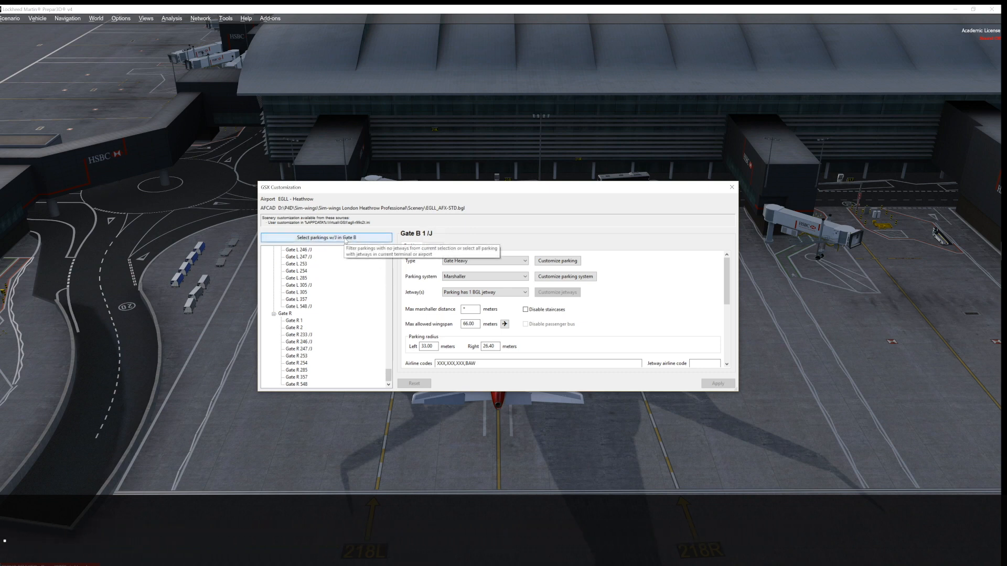
# - Scroll the position list to verify all 116 Heathrow gates are selected together
pyautogui.scroll(-3)
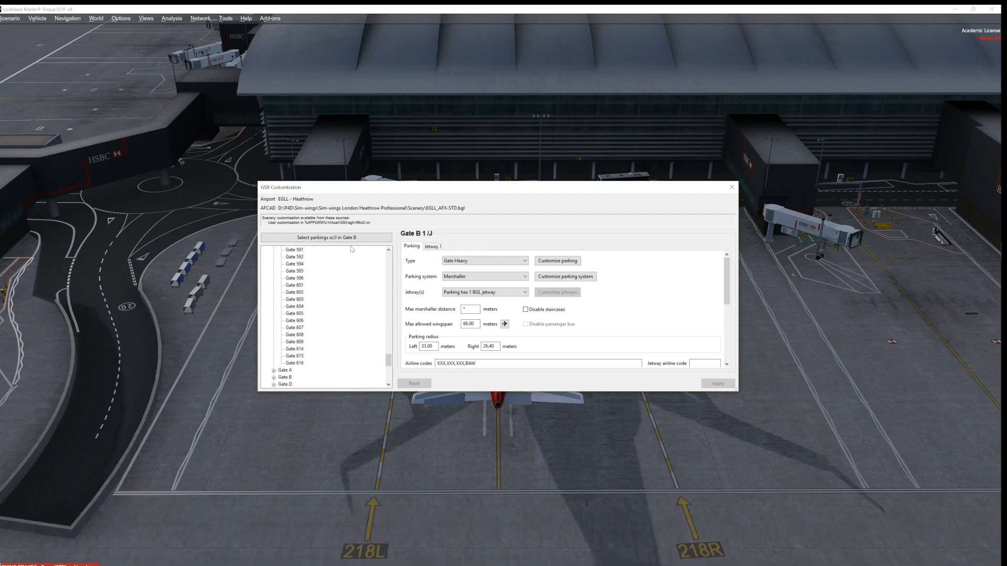
pyautogui.moveTo(394, 276)
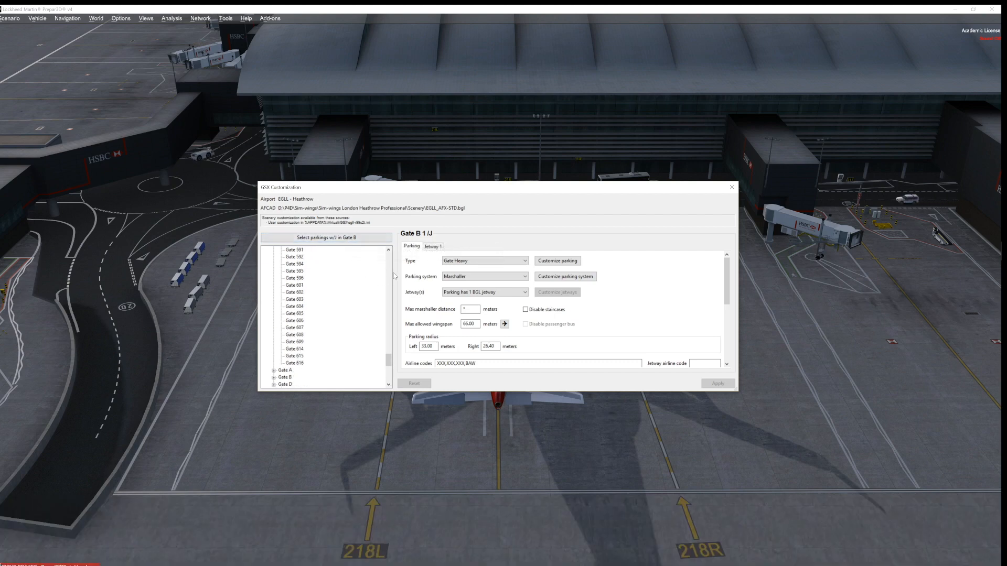
pyautogui.scroll(3)
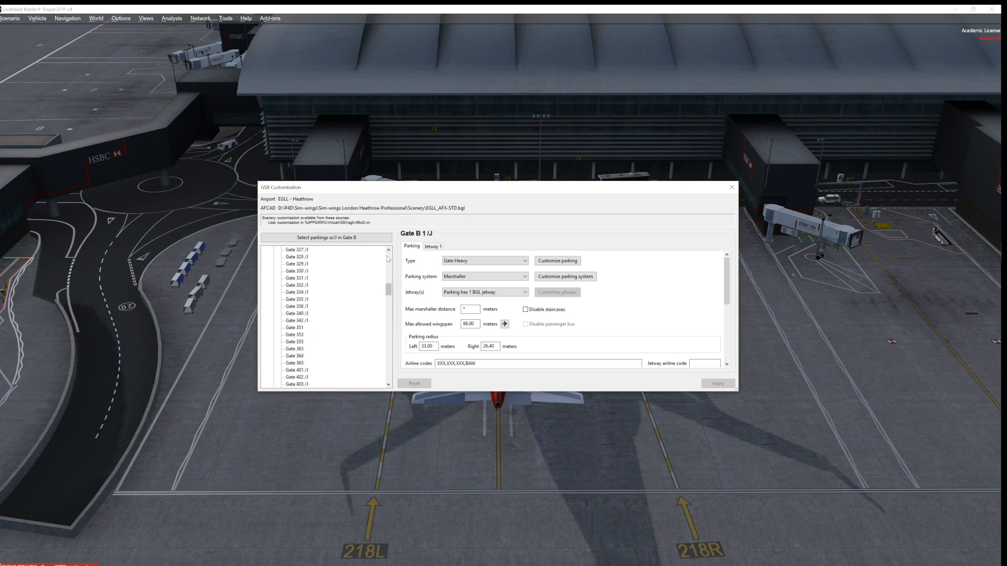
pyautogui.scroll(3)
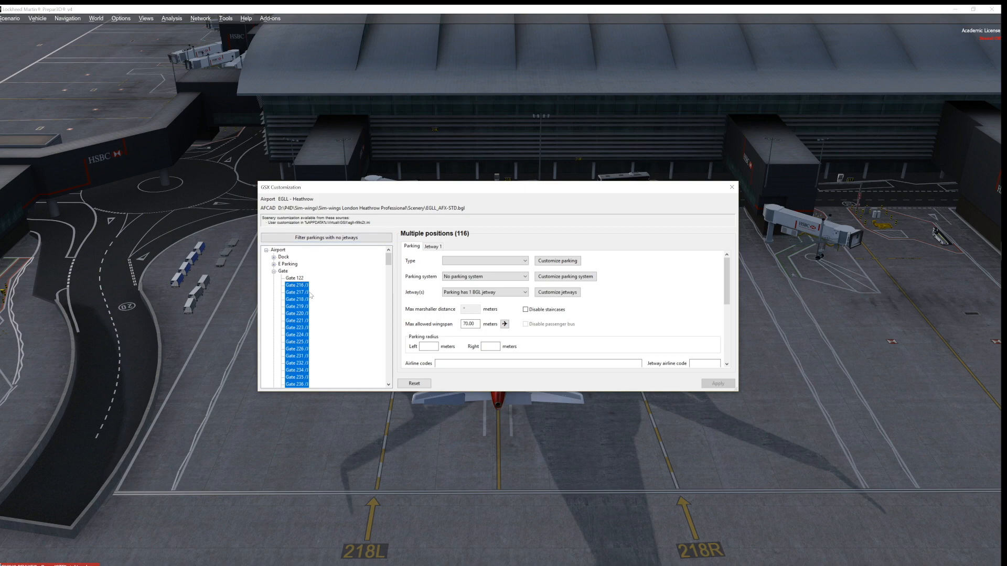
pyautogui.scroll(-3)
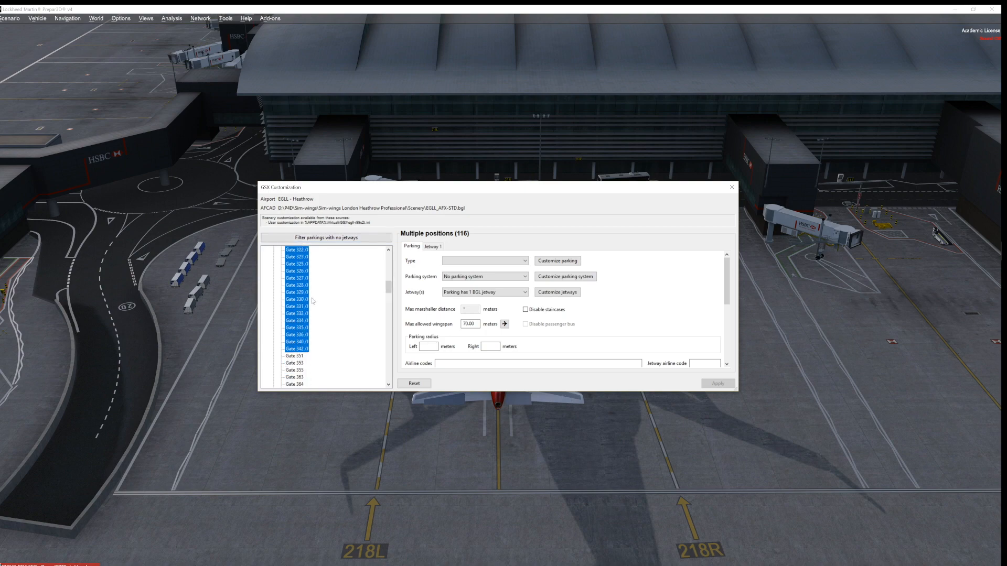
pyautogui.scroll(-3)
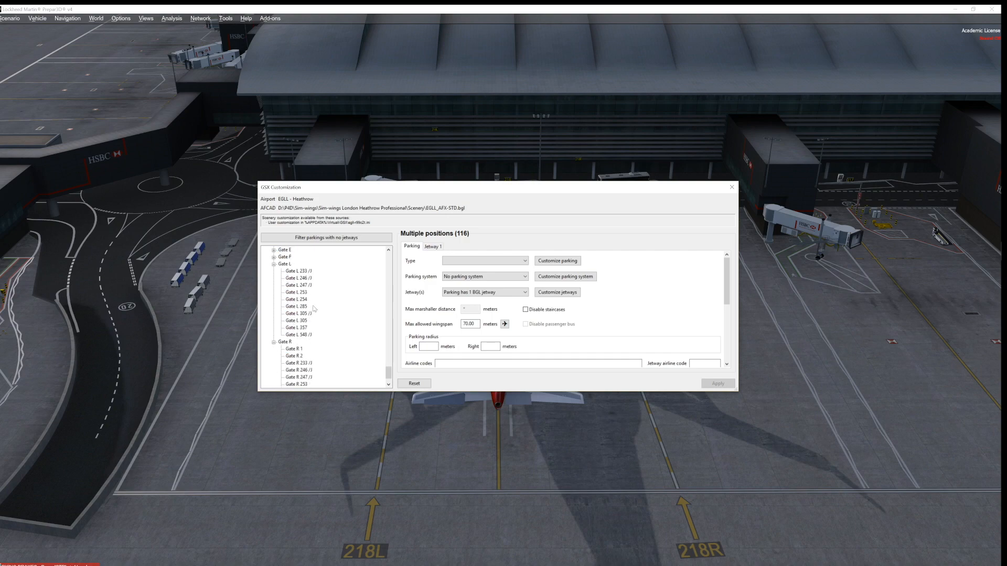
pyautogui.scroll(3)
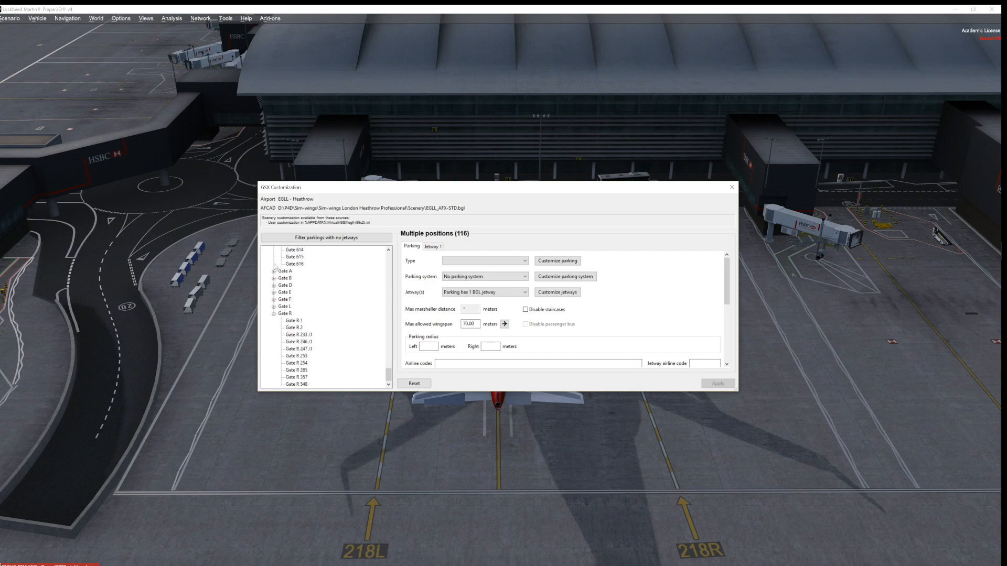
pyautogui.scroll(3)
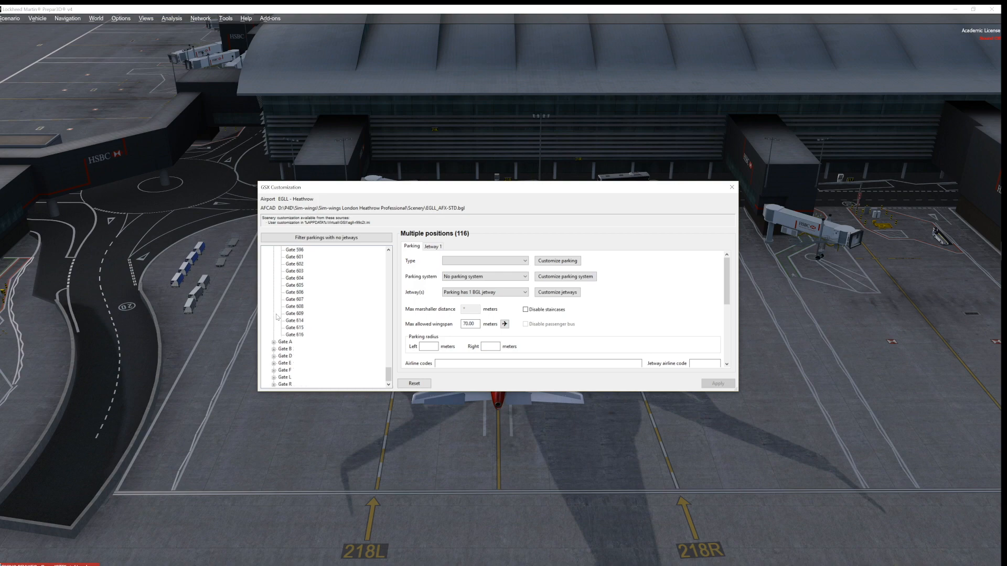
pyautogui.scroll(3)
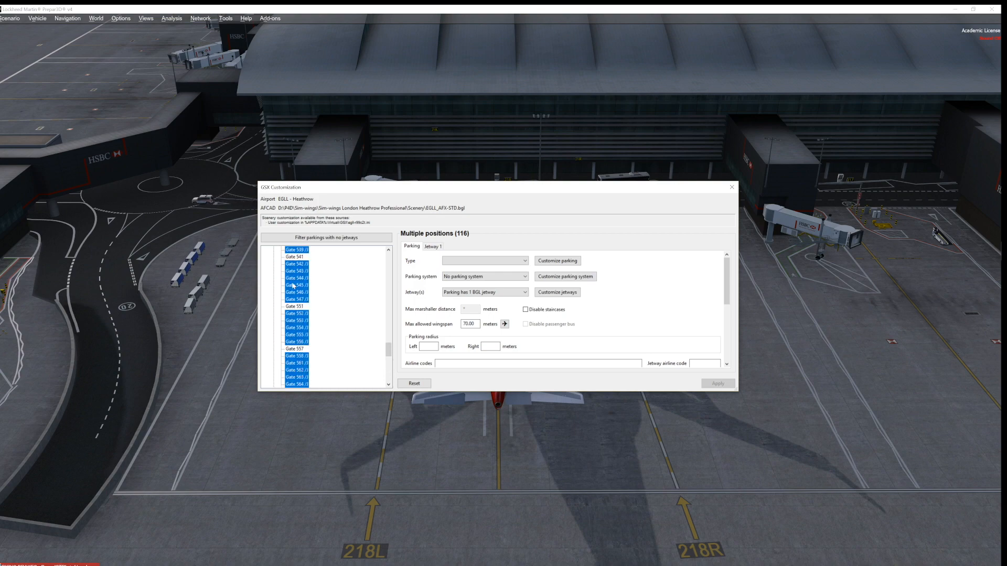
pyautogui.scroll(-3)
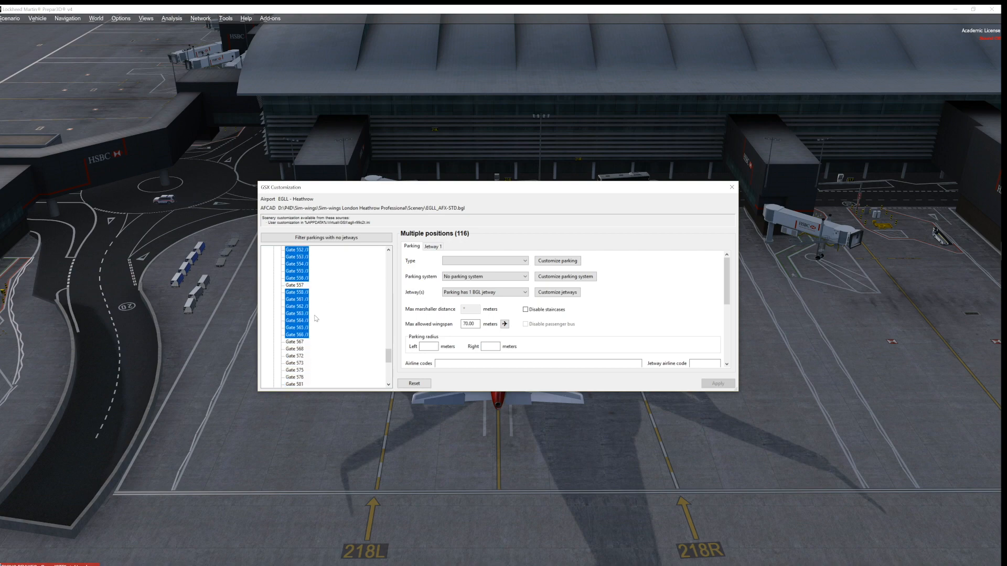
pyautogui.scroll(-3)
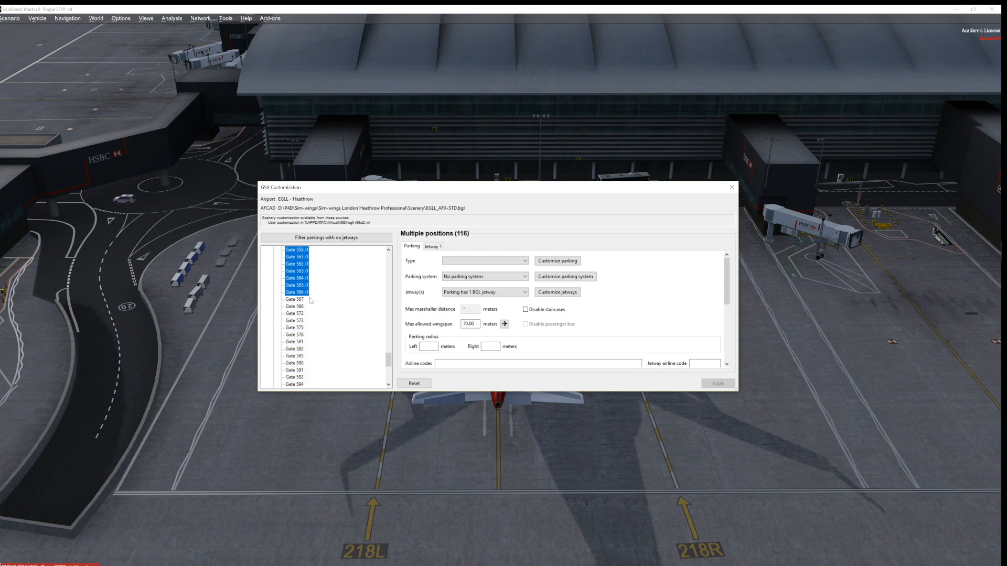
pyautogui.moveTo(314, 281)
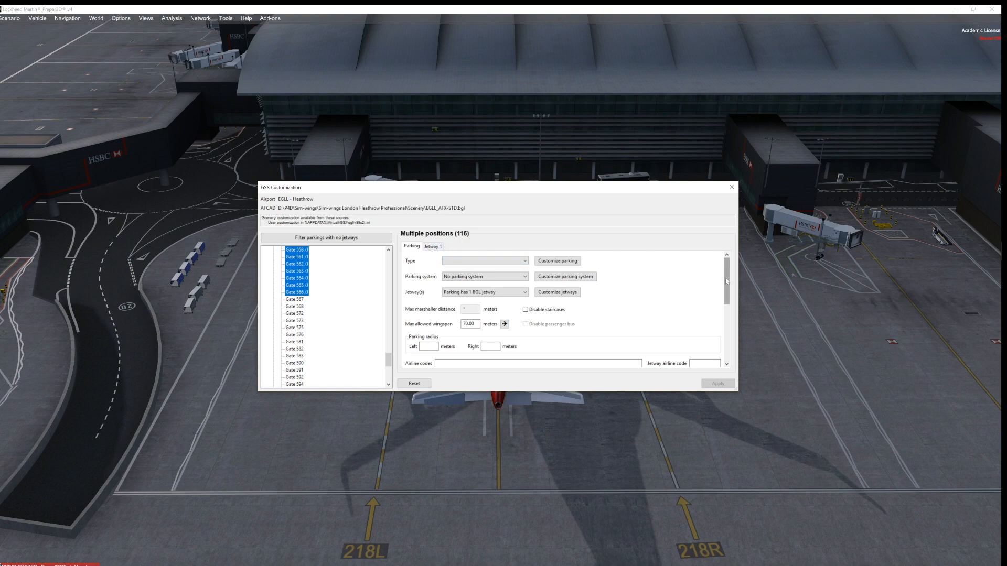
pyautogui.scroll(-3)
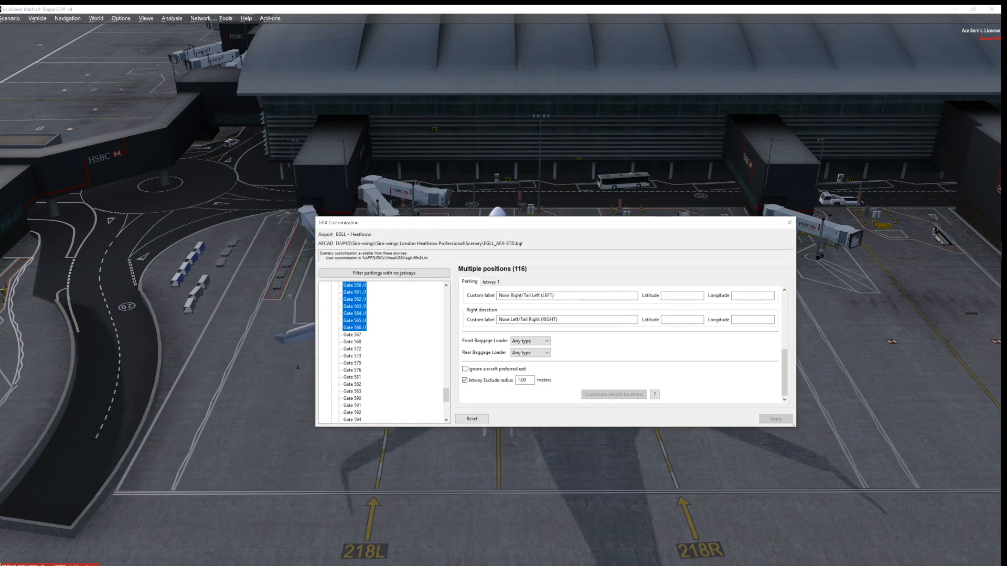
pyautogui.click(465, 380)
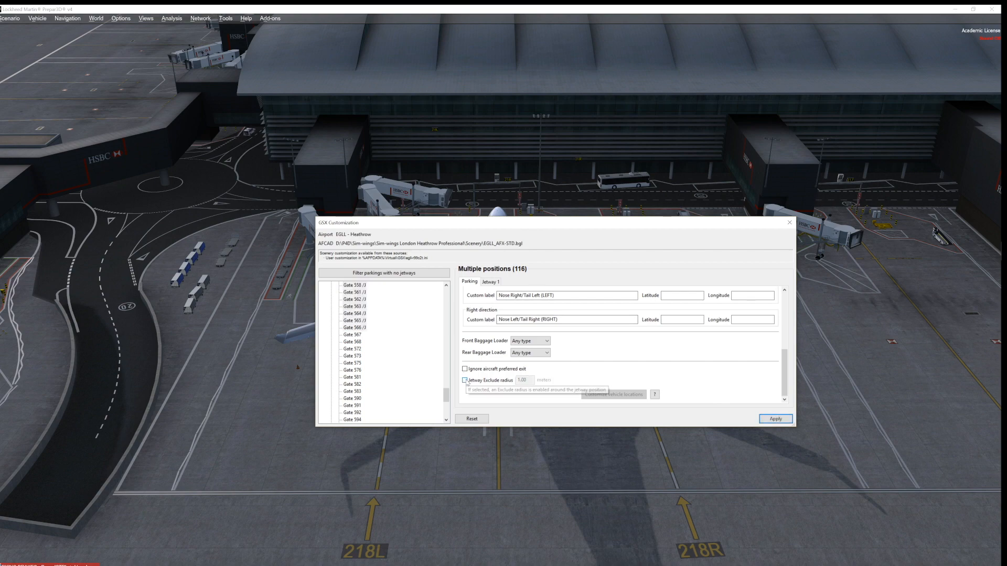
pyautogui.click(465, 380)
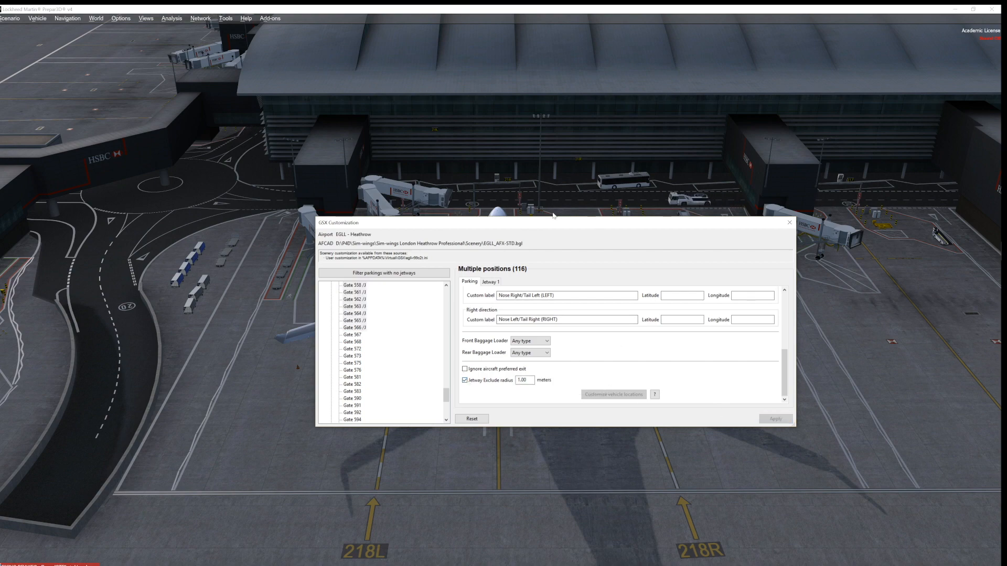
pyautogui.moveTo(506, 148)
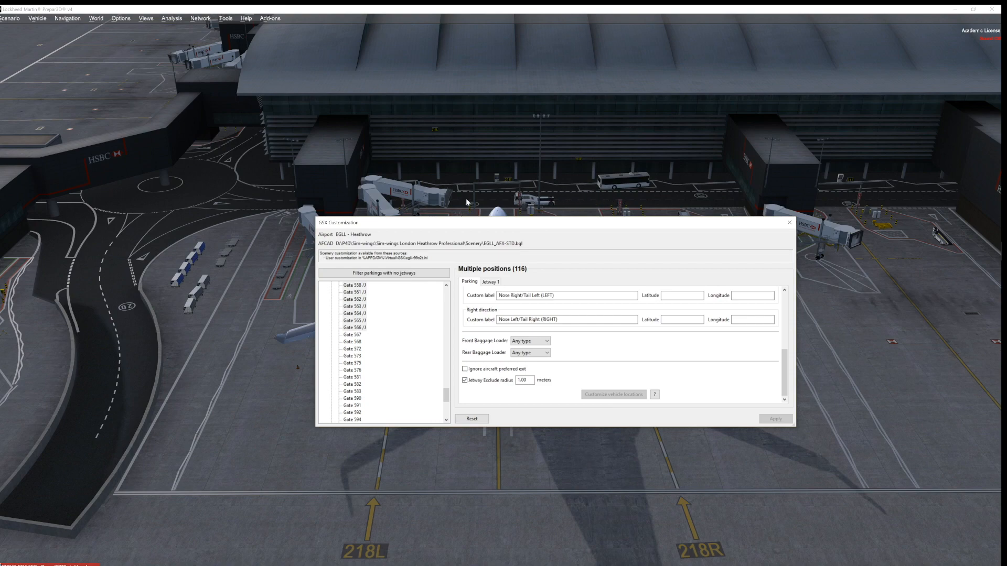
pyautogui.moveTo(765, 187)
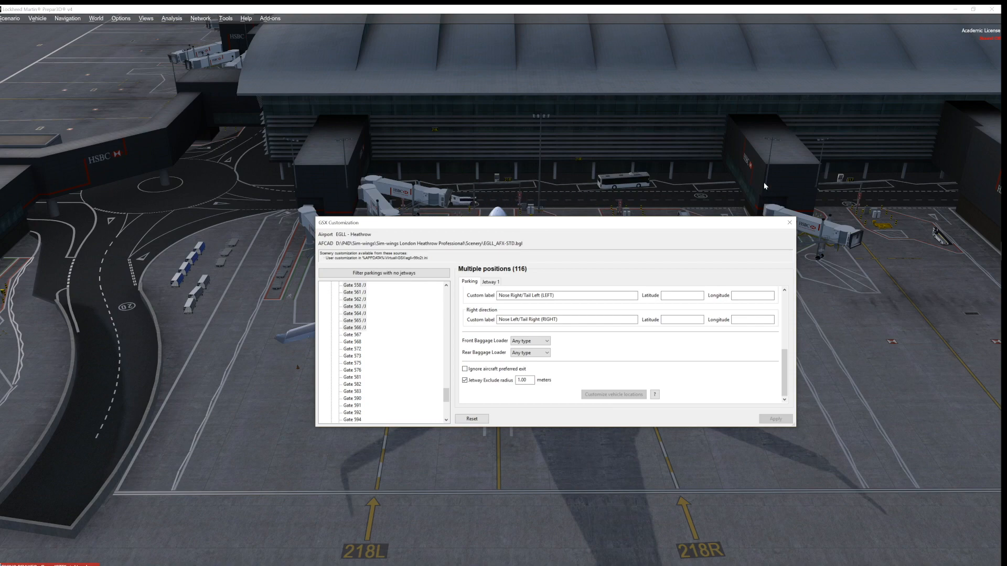
pyautogui.moveTo(399, 223)
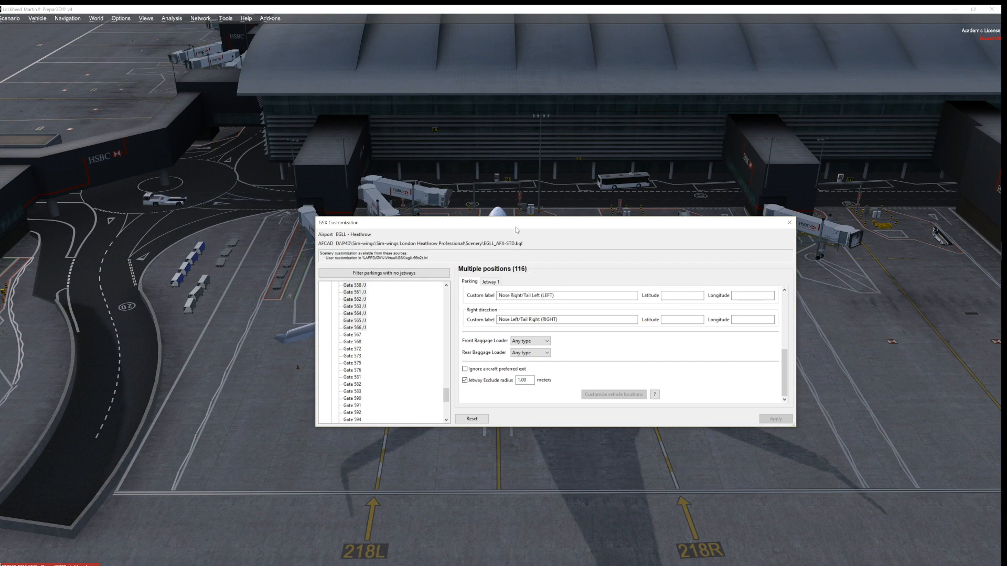
pyautogui.moveTo(478, 228)
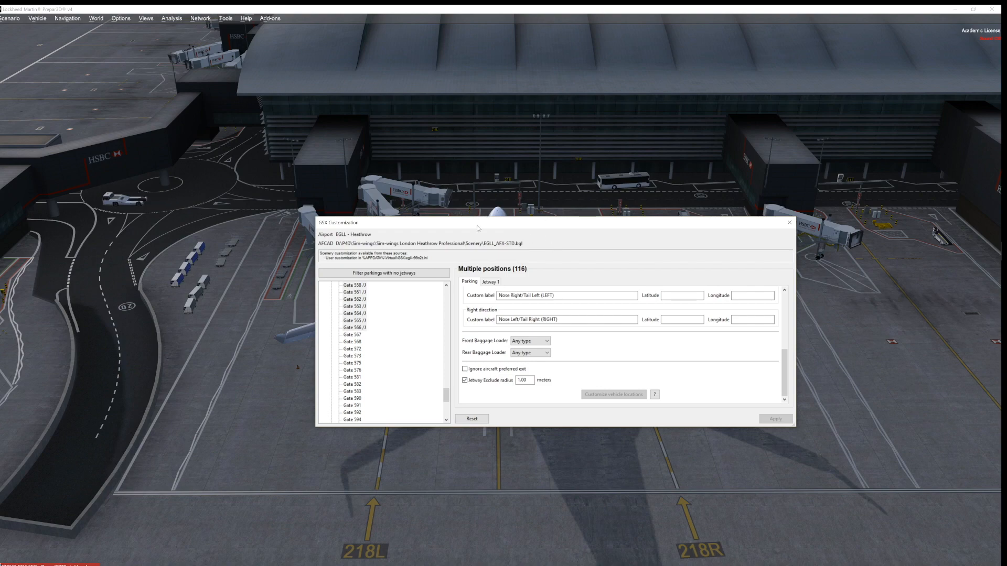
pyautogui.moveTo(431, 219)
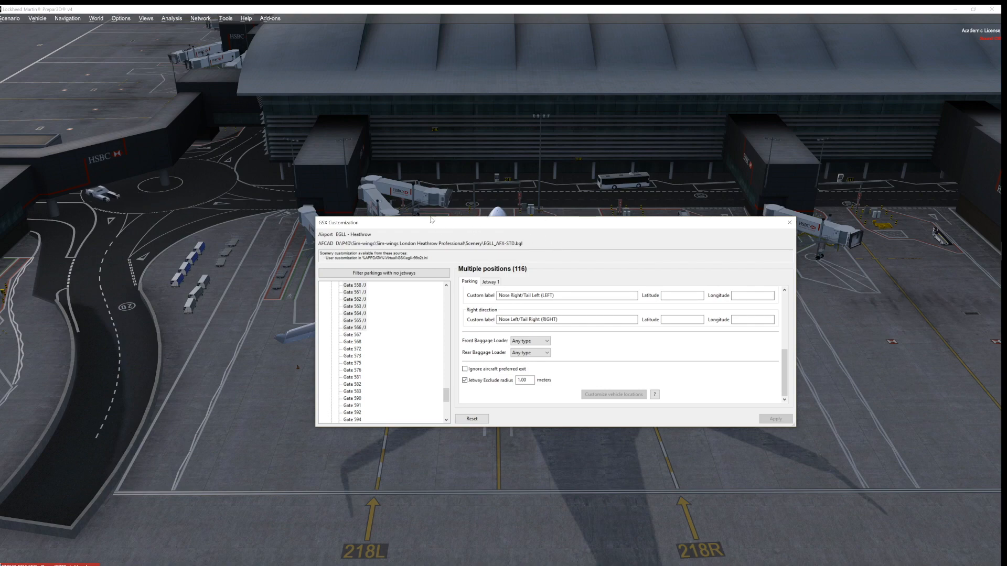
pyautogui.moveTo(472, 184)
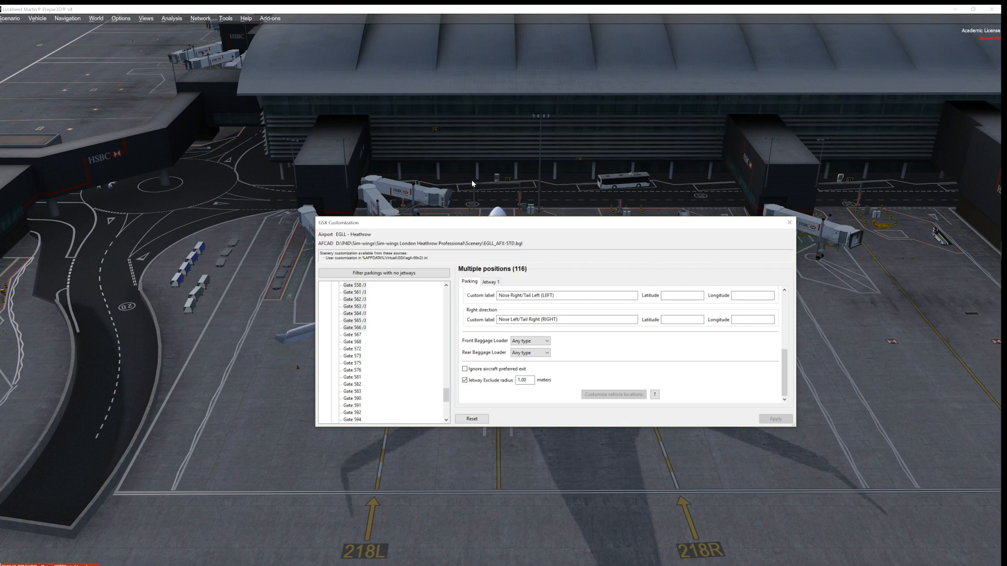
pyautogui.moveTo(470, 292)
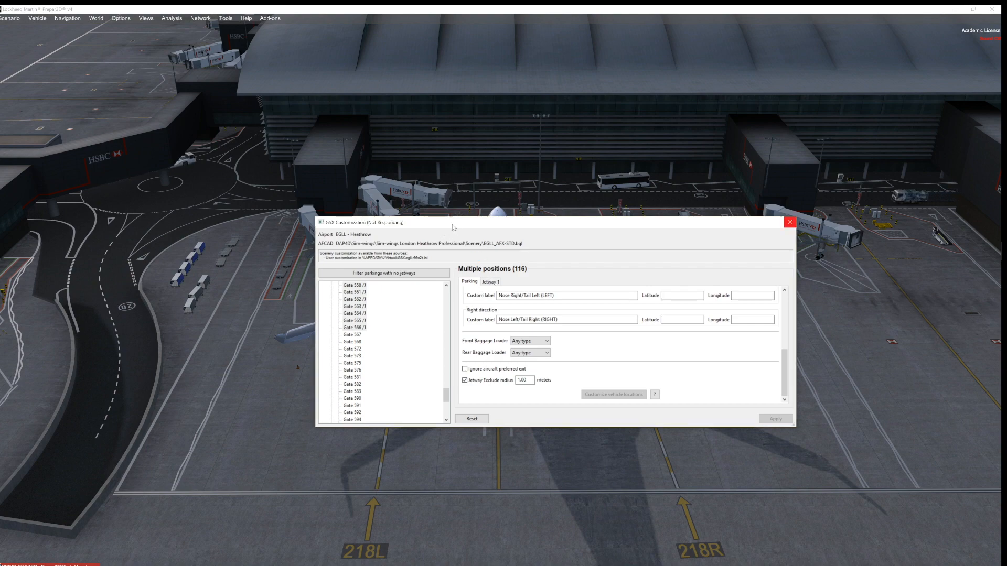
pyautogui.moveTo(369, 204)
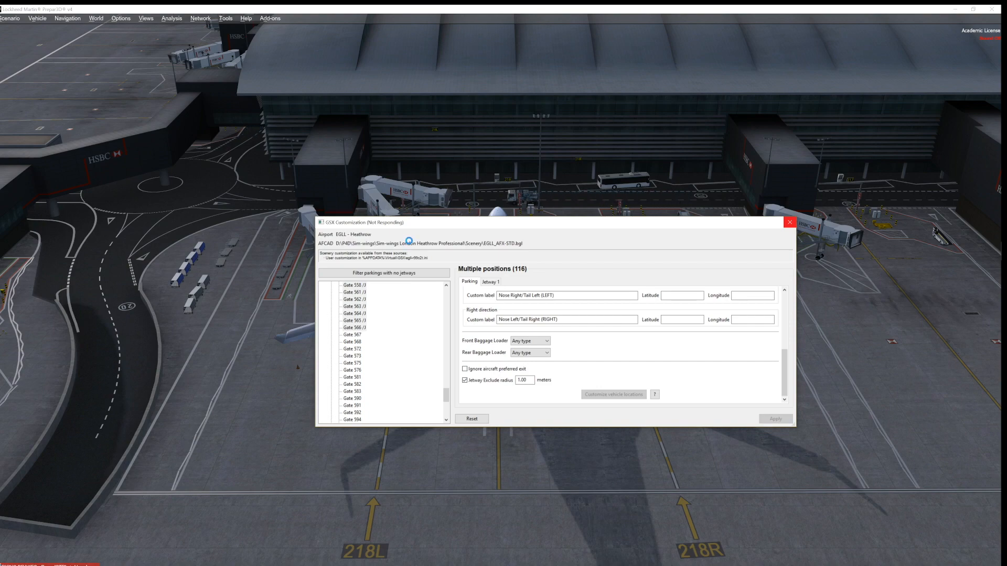
pyautogui.click(788, 221)
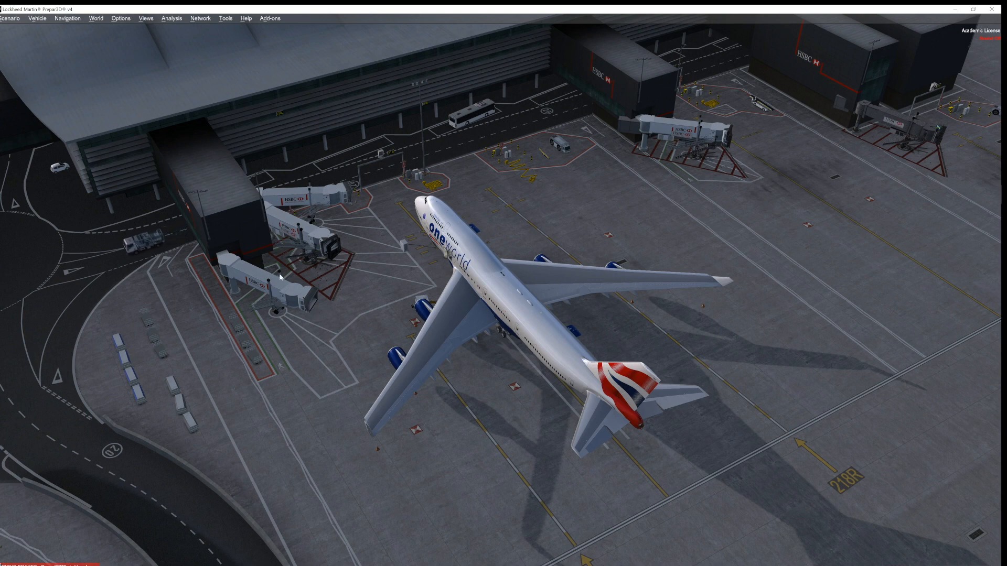
pyautogui.moveTo(296, 207)
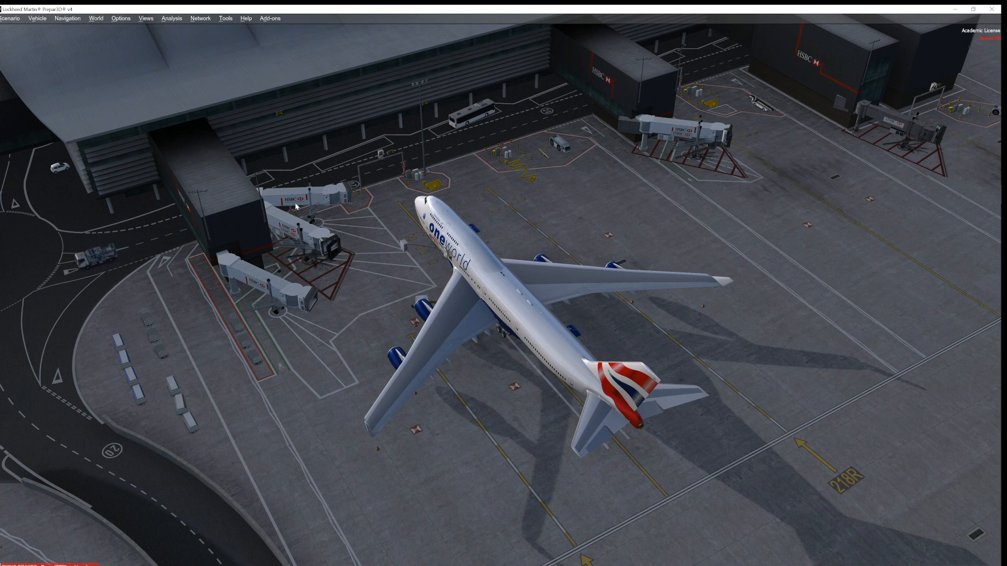
pyautogui.moveTo(230, 232)
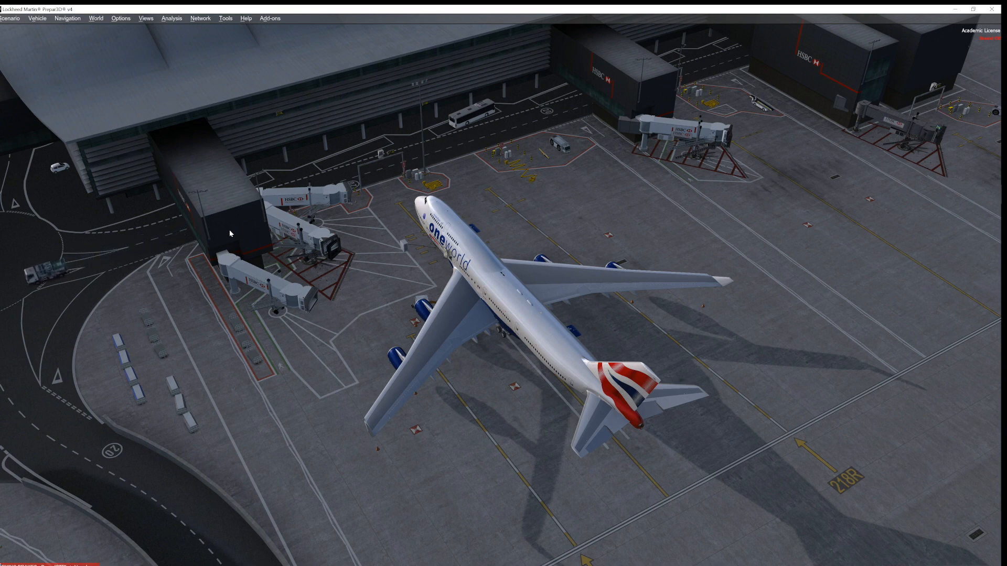
pyautogui.moveTo(502, 207)
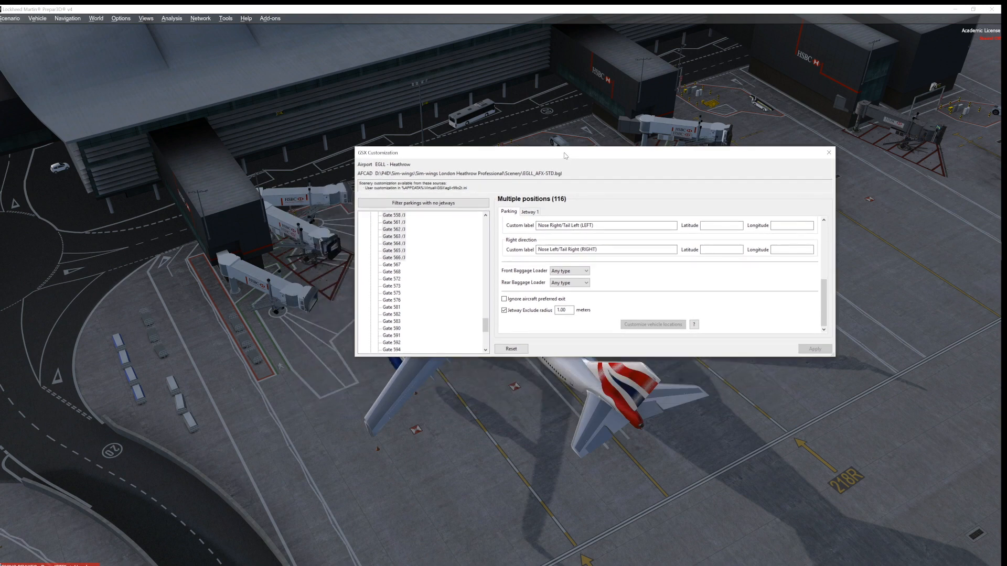
pyautogui.scroll(3)
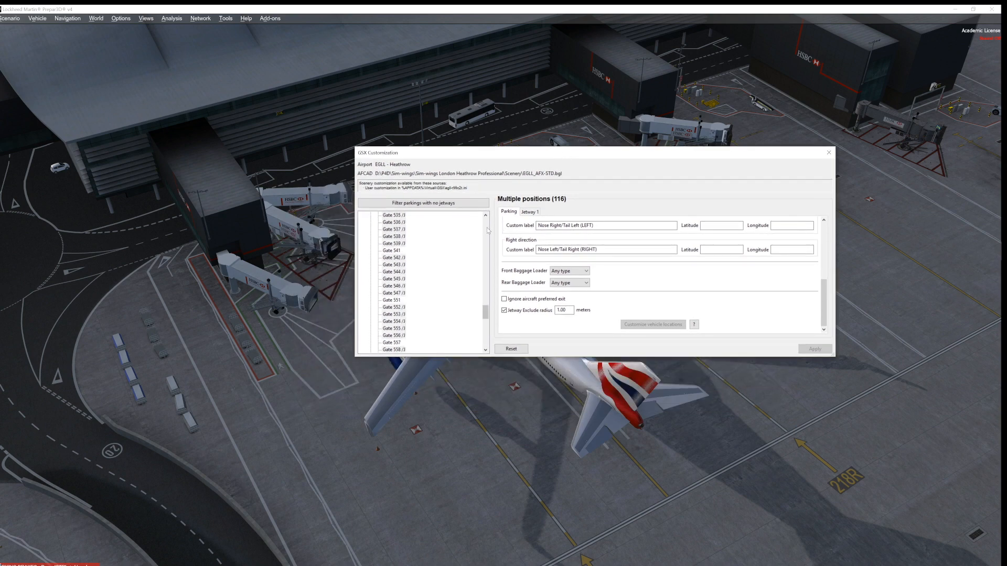
pyautogui.scroll(3)
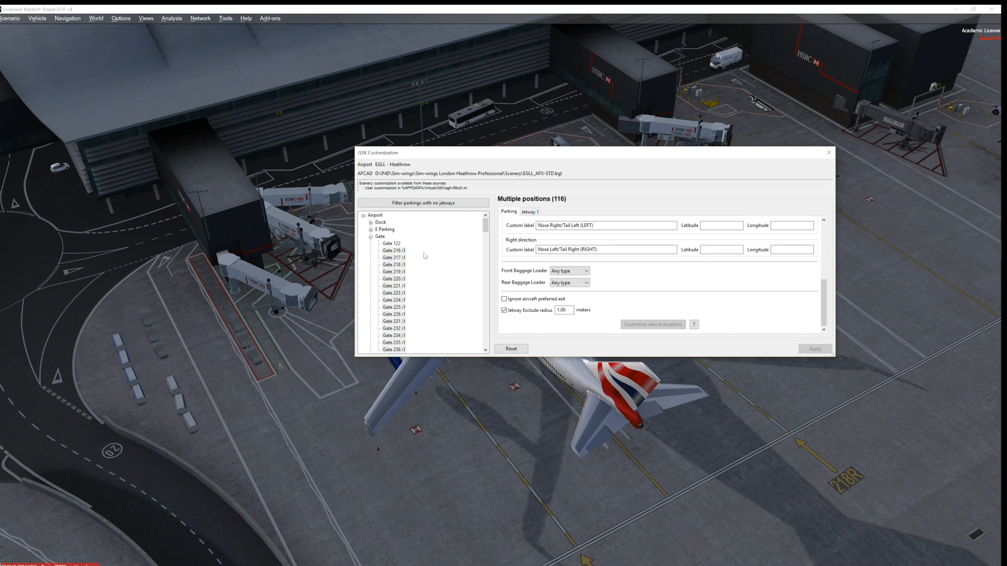
pyautogui.moveTo(406, 202)
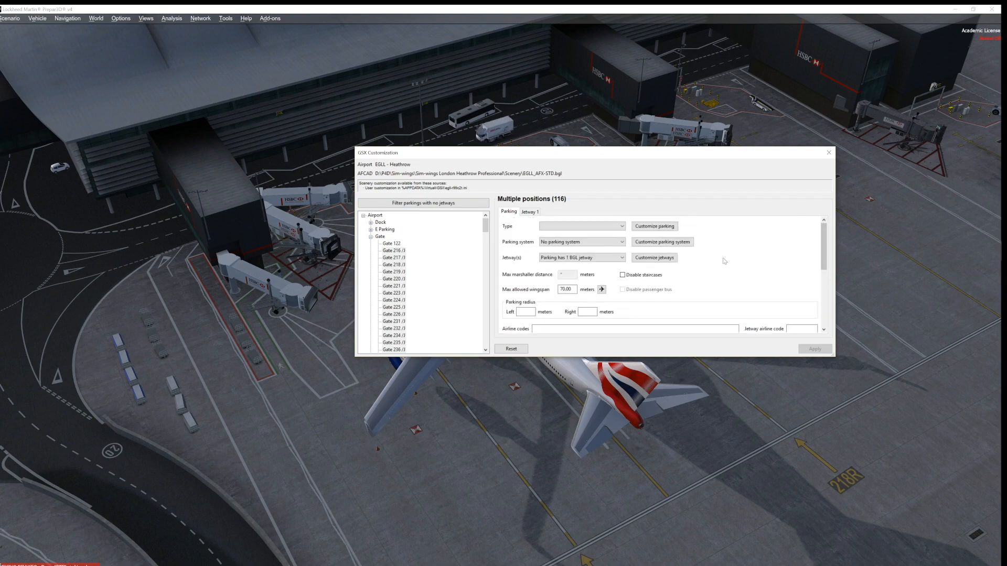
pyautogui.click(579, 241)
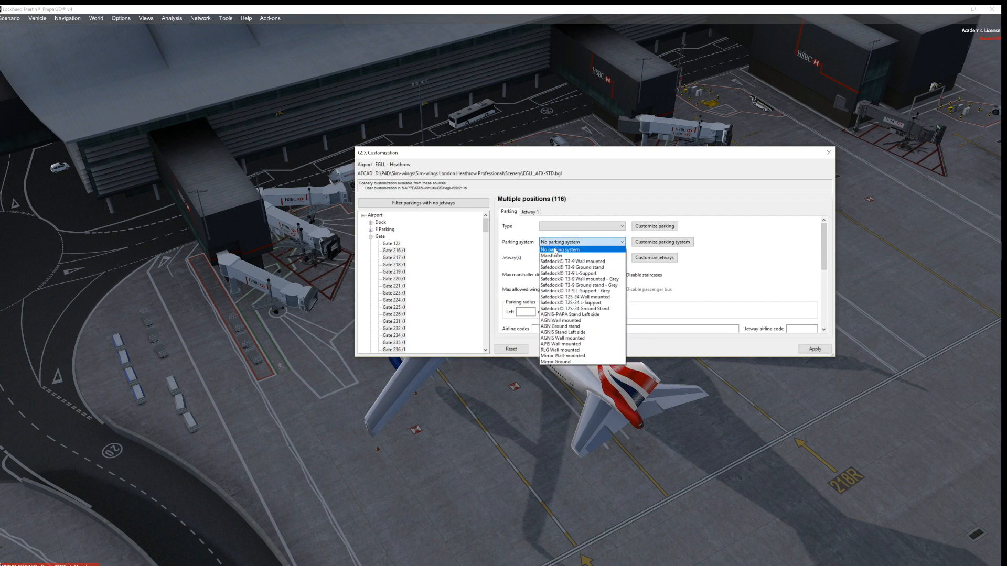
pyautogui.click(551, 256)
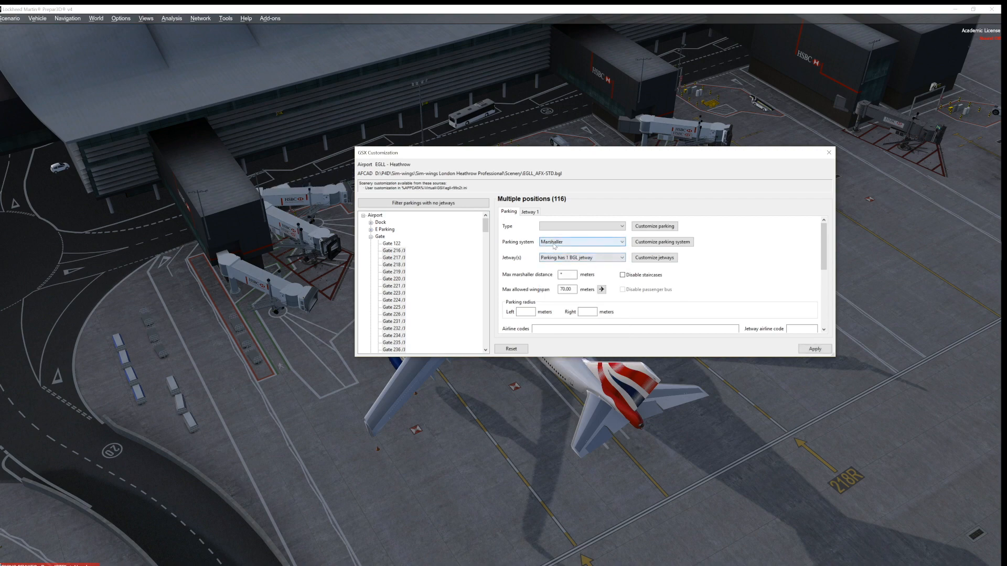
pyautogui.click(580, 243)
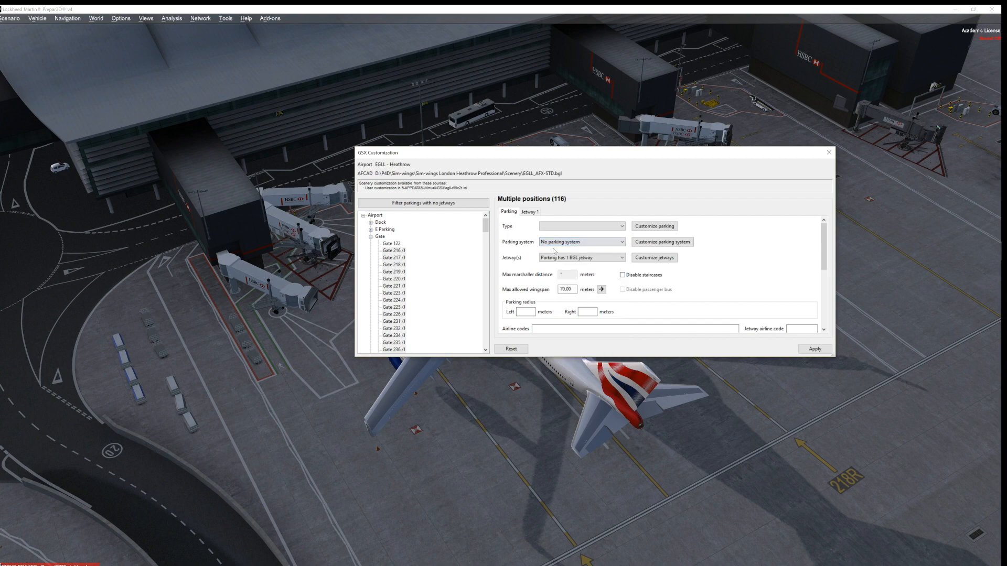
pyautogui.click(578, 226)
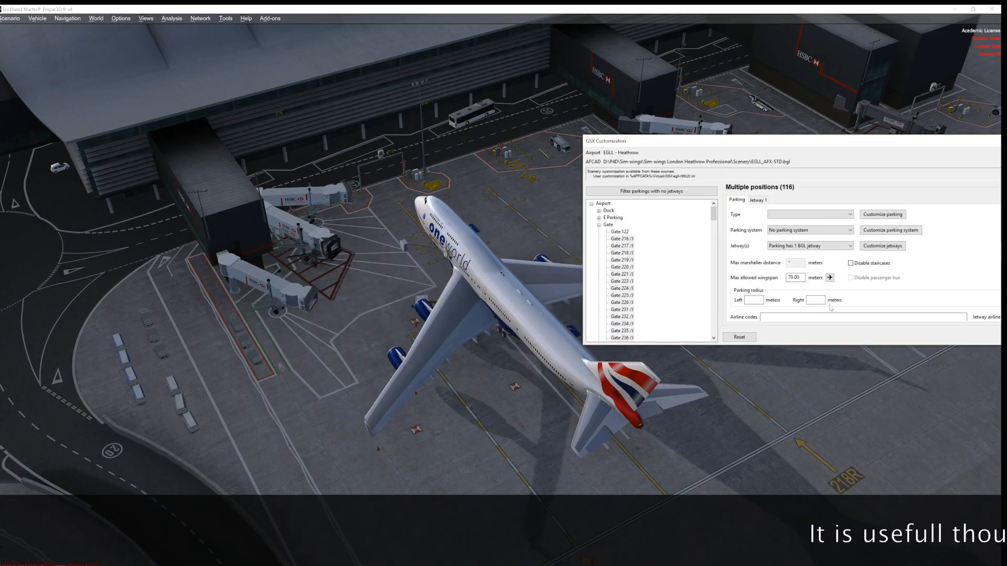
pyautogui.moveTo(773, 145)
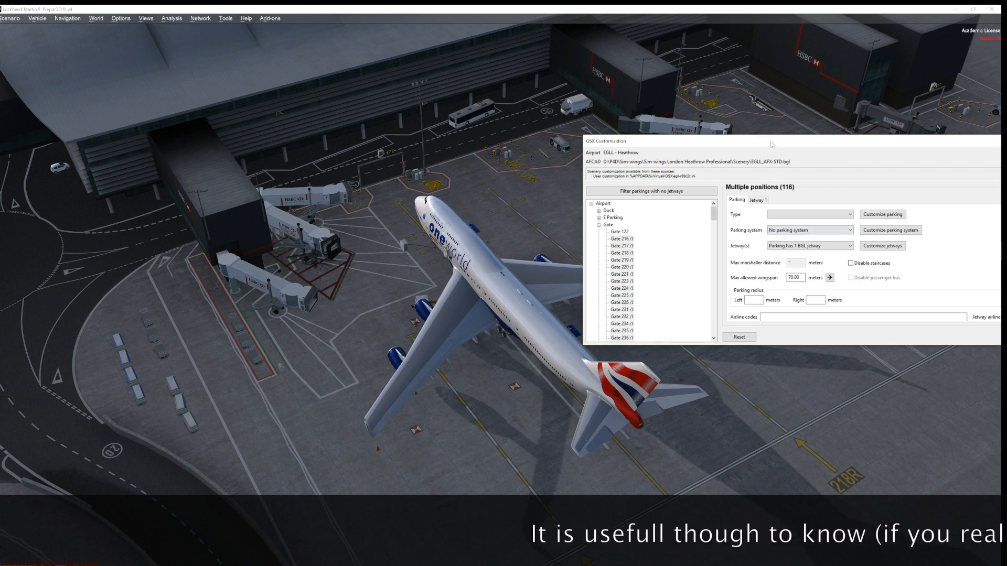
# - Reduce the max allowed wingspan to the current aircraft's minimum of 65 meters
pyautogui.moveTo(648, 141); pyautogui.dragTo(494, 136)
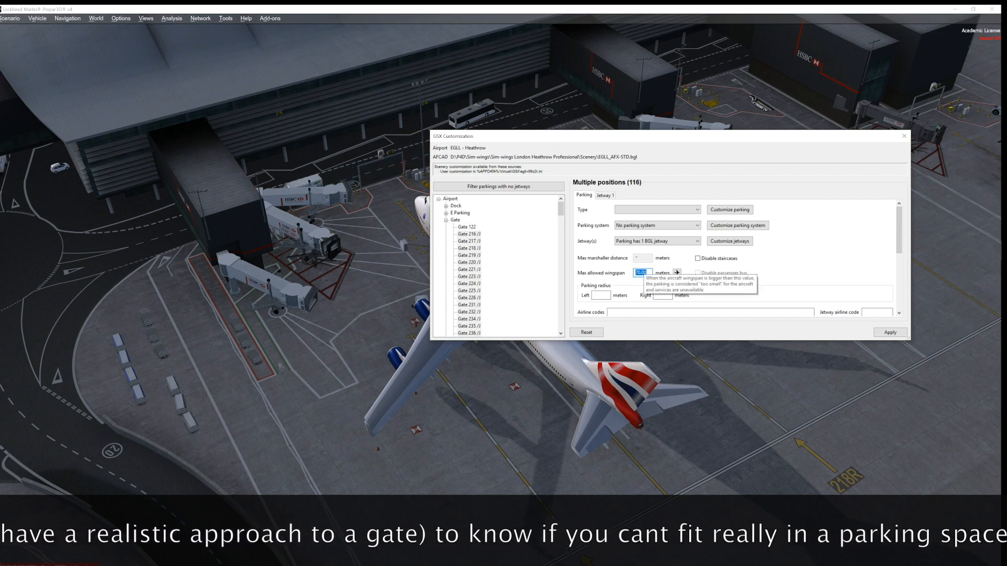
pyautogui.moveTo(548, 137)
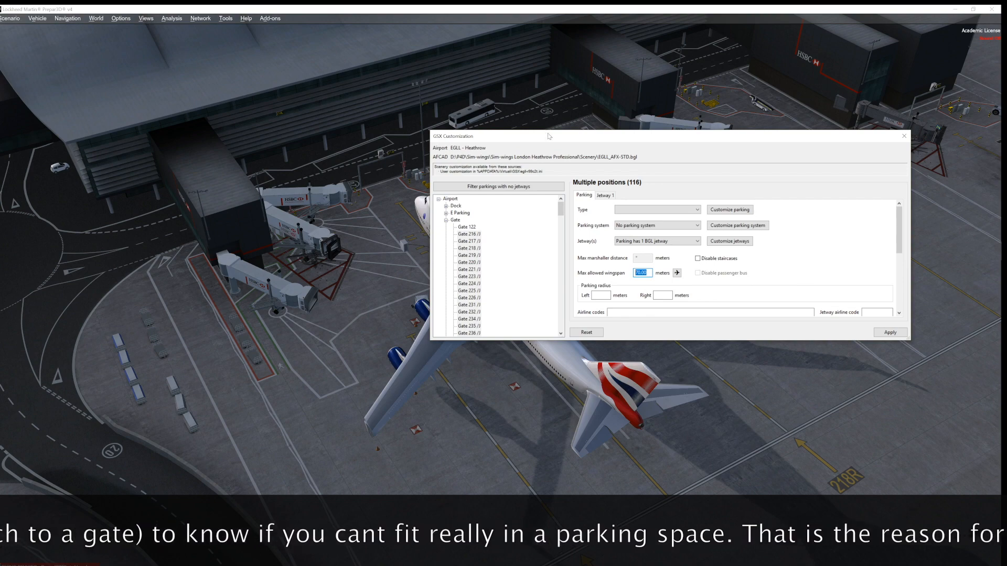
pyautogui.moveTo(494, 135); pyautogui.dragTo(494, 113)
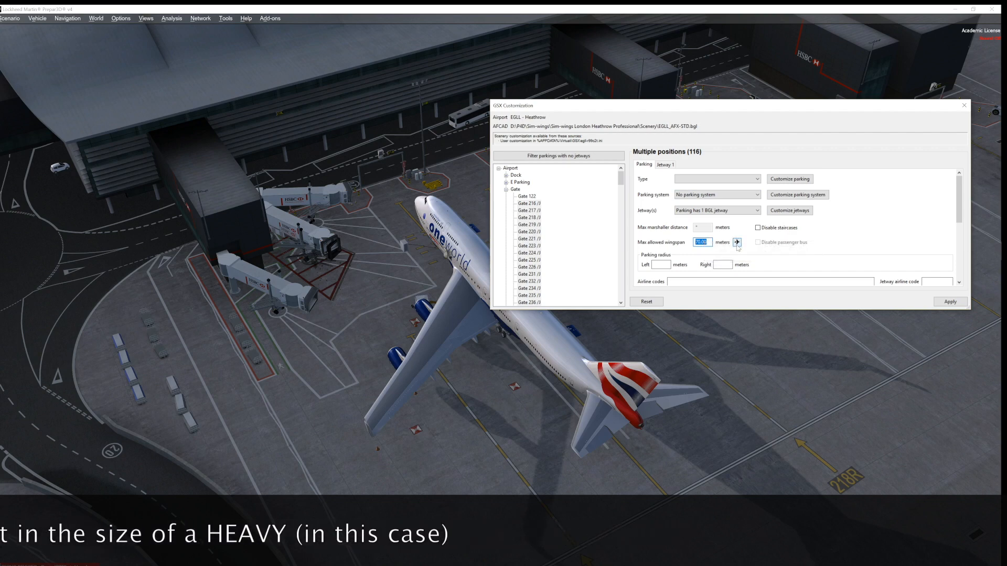
pyautogui.click(736, 242)
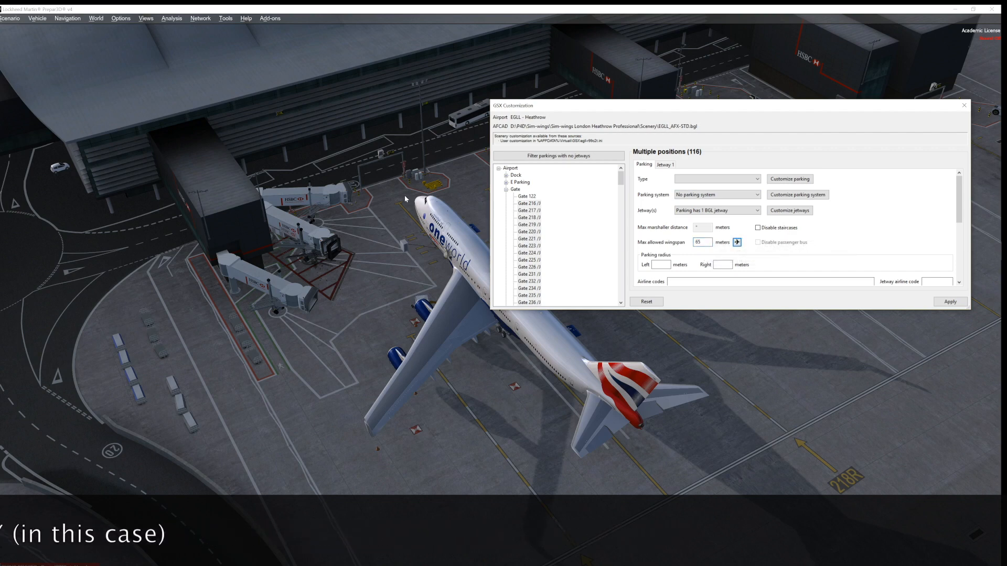
pyautogui.moveTo(346, 353)
pyautogui.write('70')
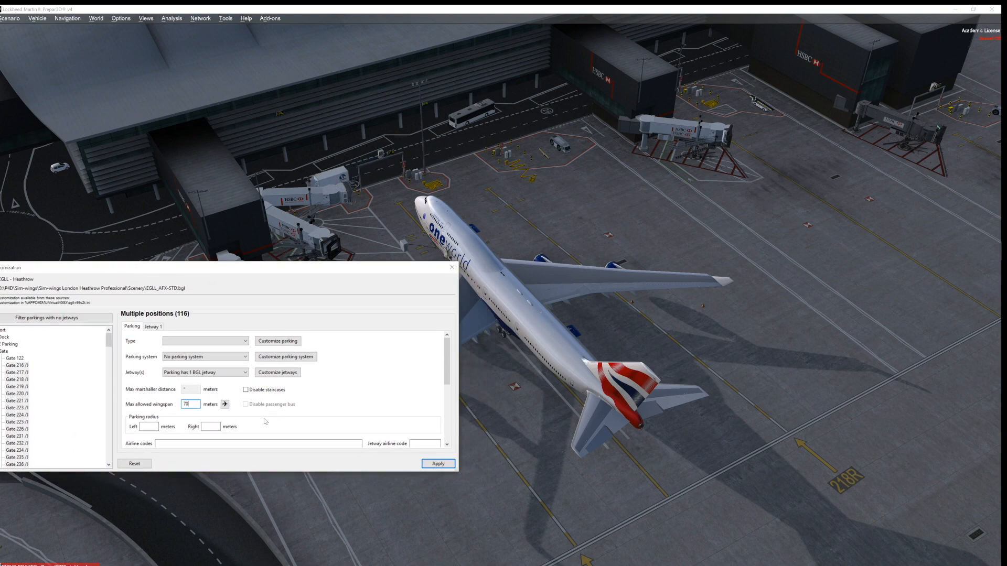
pyautogui.moveTo(215, 416)
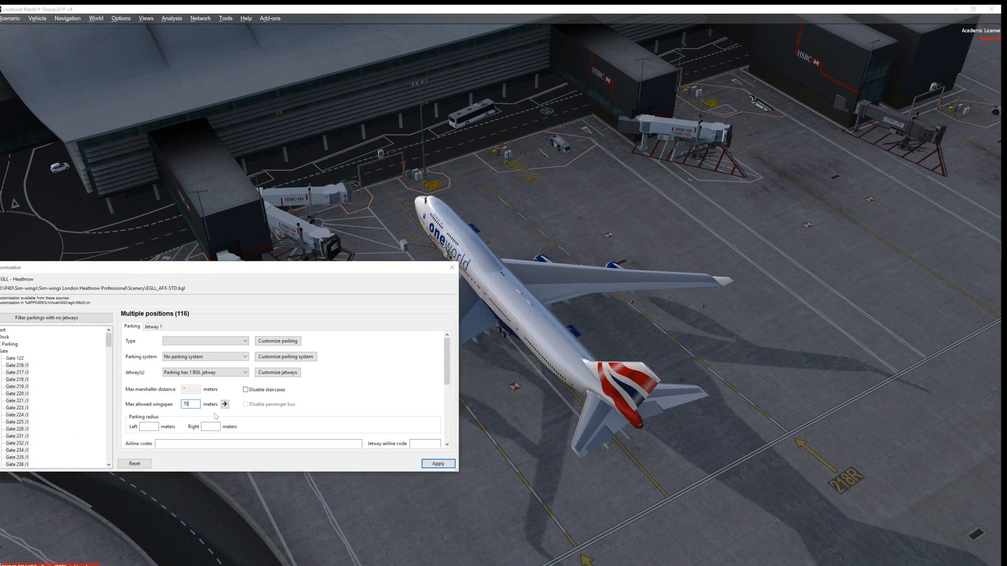
pyautogui.moveTo(377, 378)
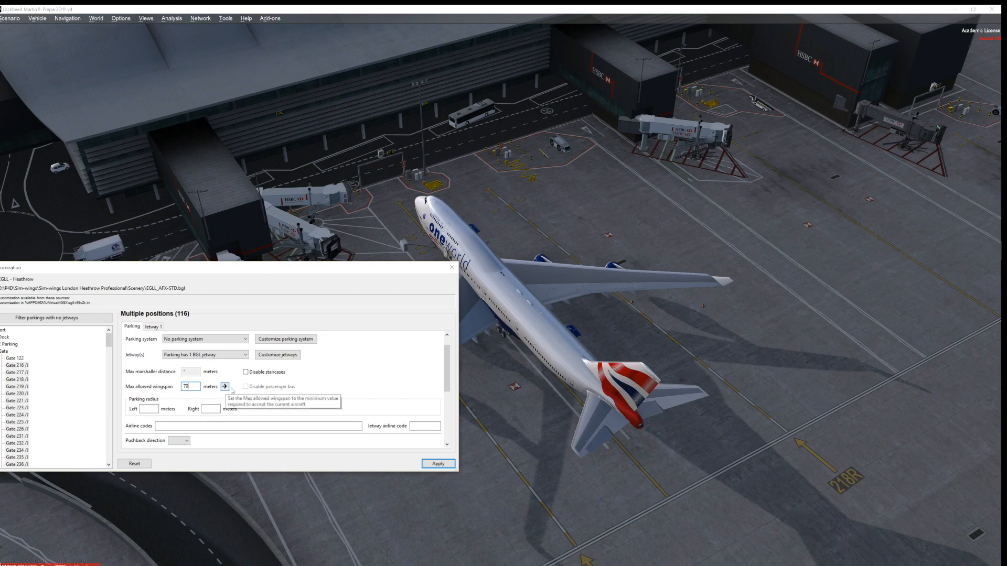
pyautogui.moveTo(449, 368)
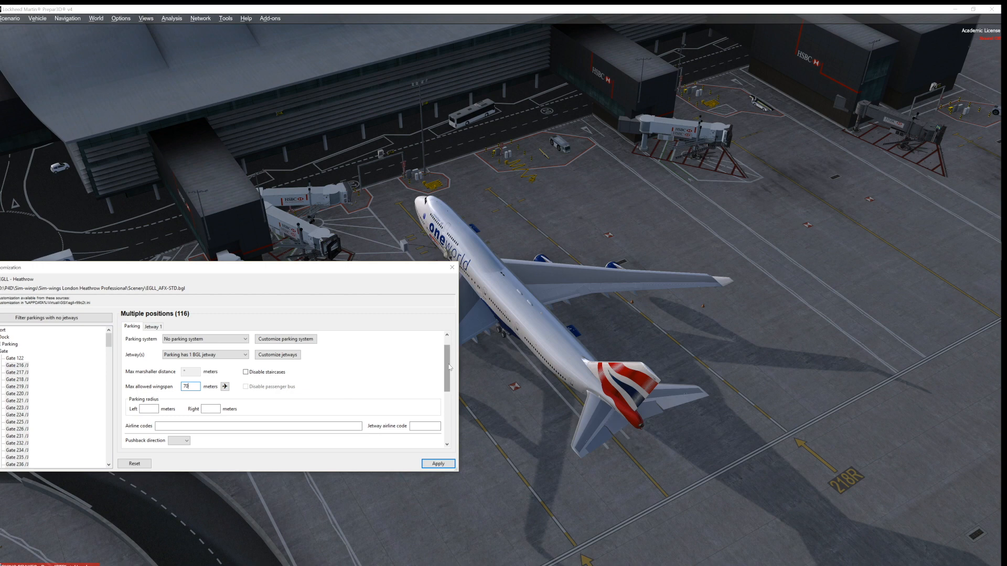
pyautogui.scroll(-3)
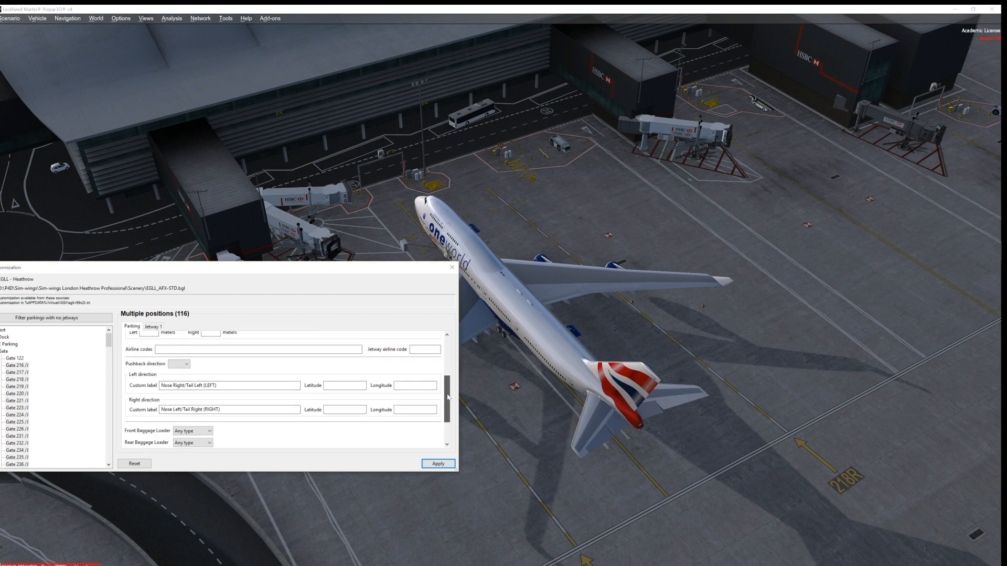
pyautogui.scroll(-3)
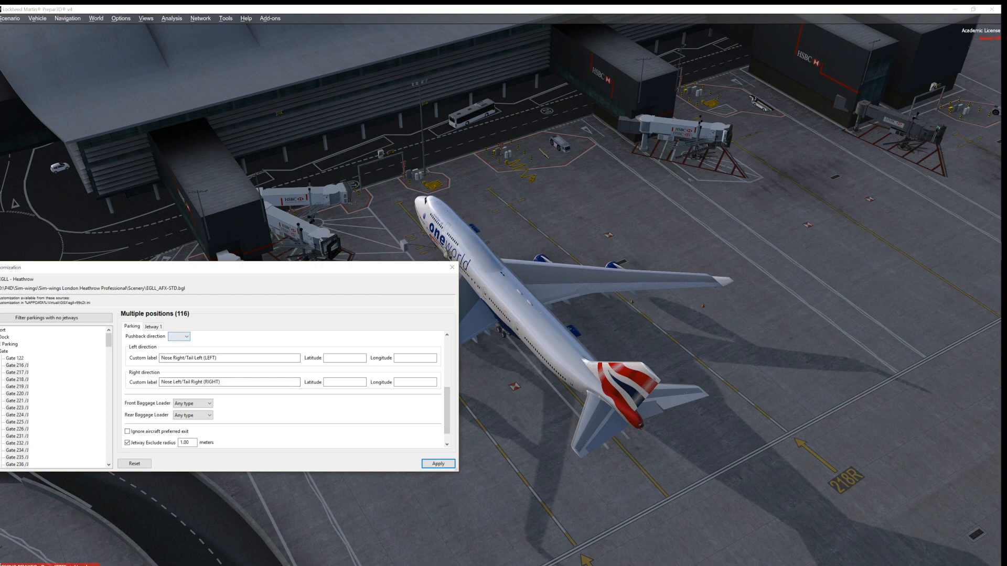
pyautogui.moveTo(319, 430)
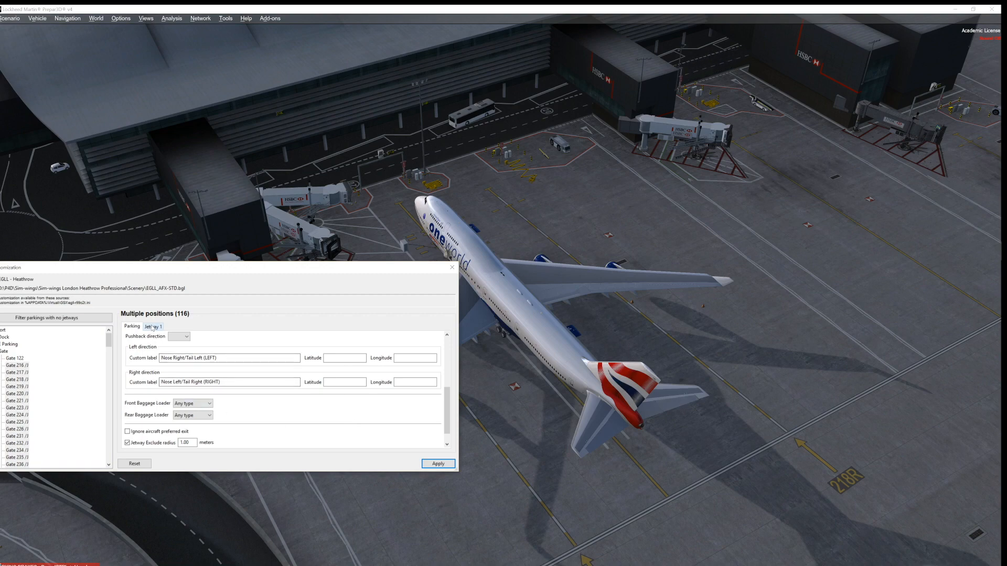
# - Name Jetway 1 'GSX2 Jetway' and choose the ThyssenKrupp three-tunnel Crystal 38/19 model
pyautogui.click(171, 328)
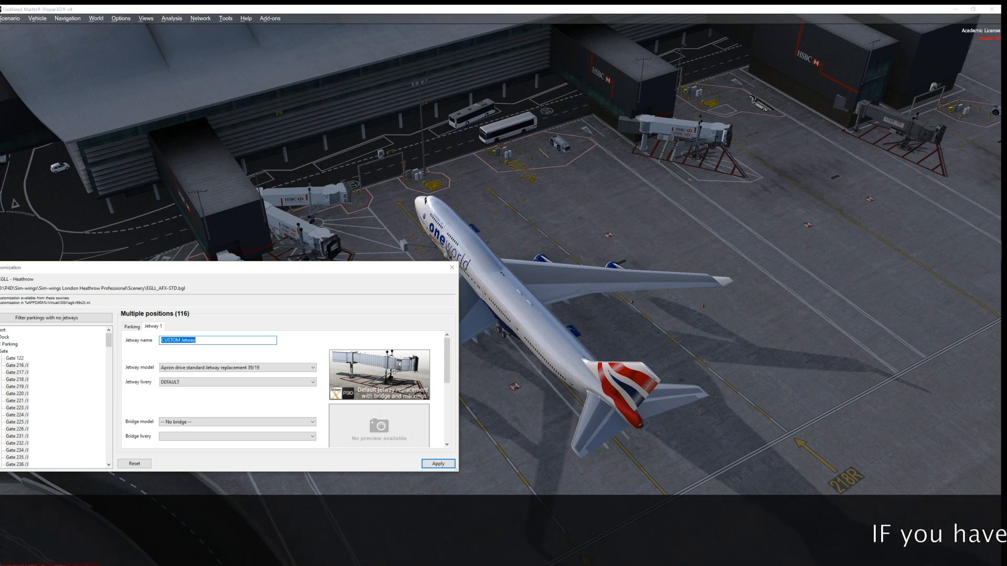
pyautogui.write('GX')
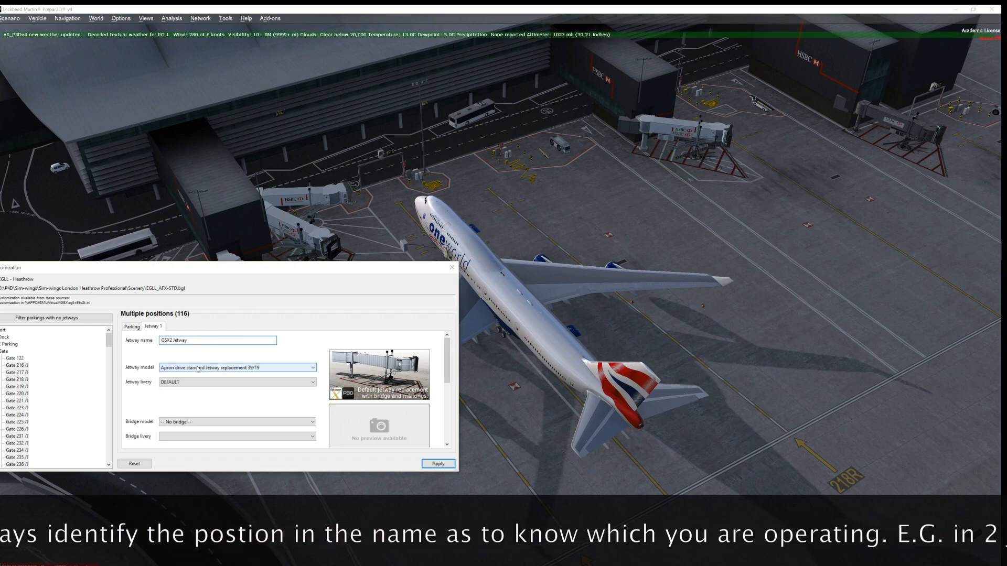
pyautogui.click(309, 369)
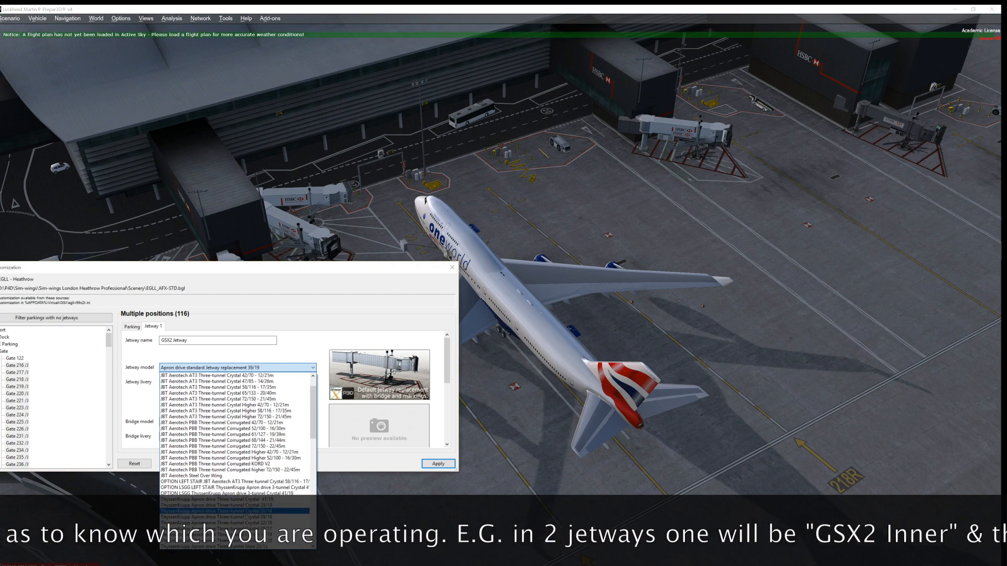
pyautogui.click(224, 524)
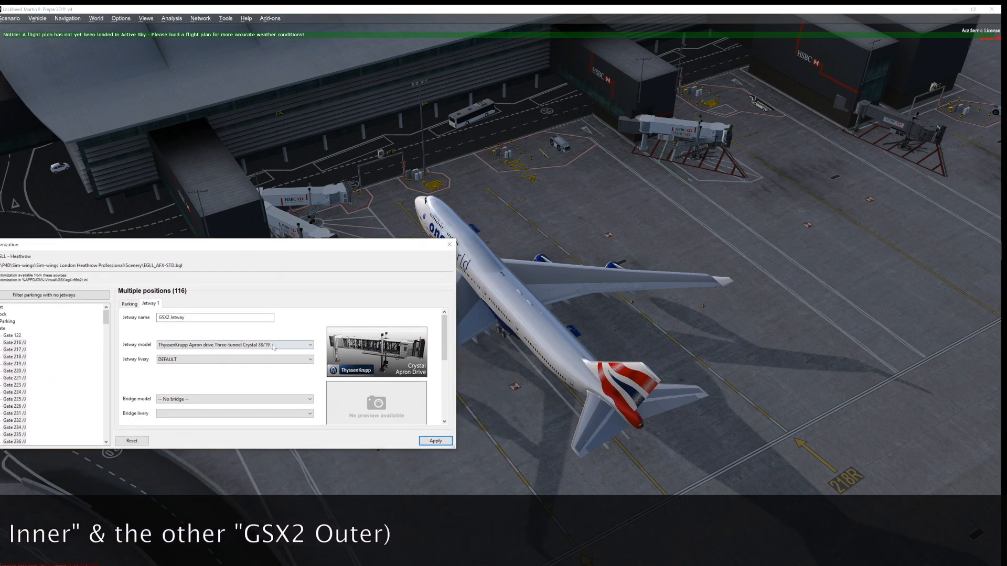
# - Set the jetway livery to WHITE
pyautogui.click(308, 345)
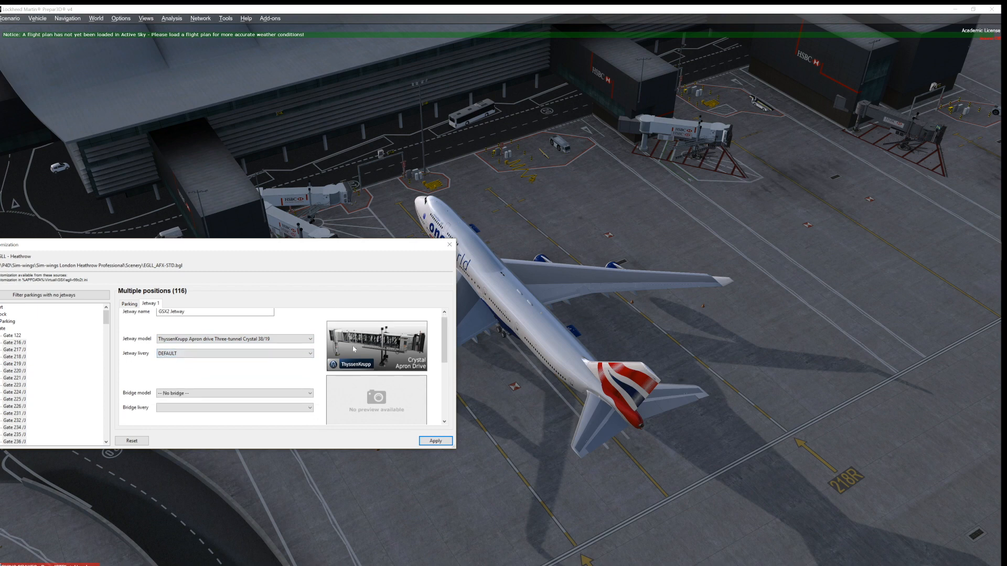
pyautogui.click(234, 336)
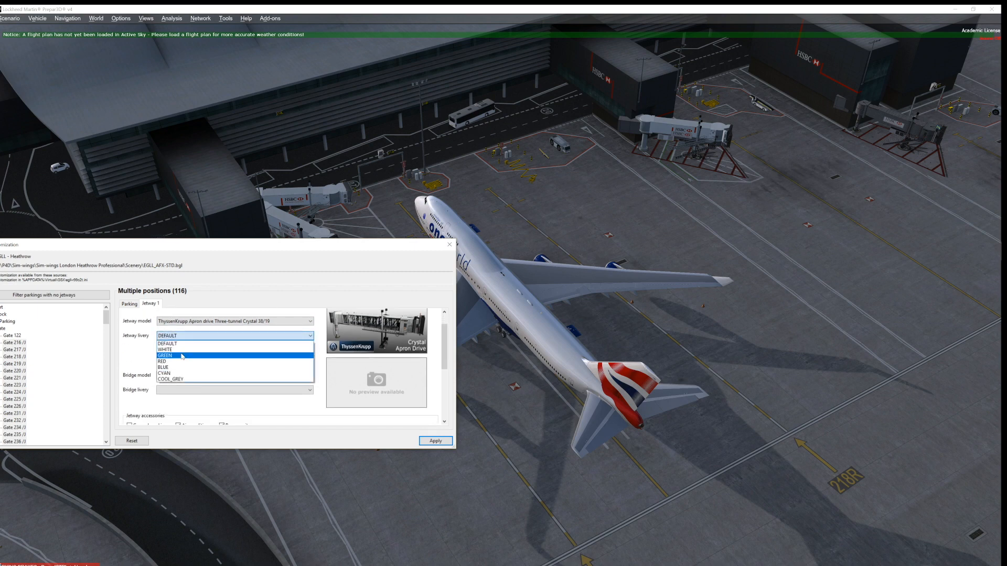
pyautogui.click(164, 350)
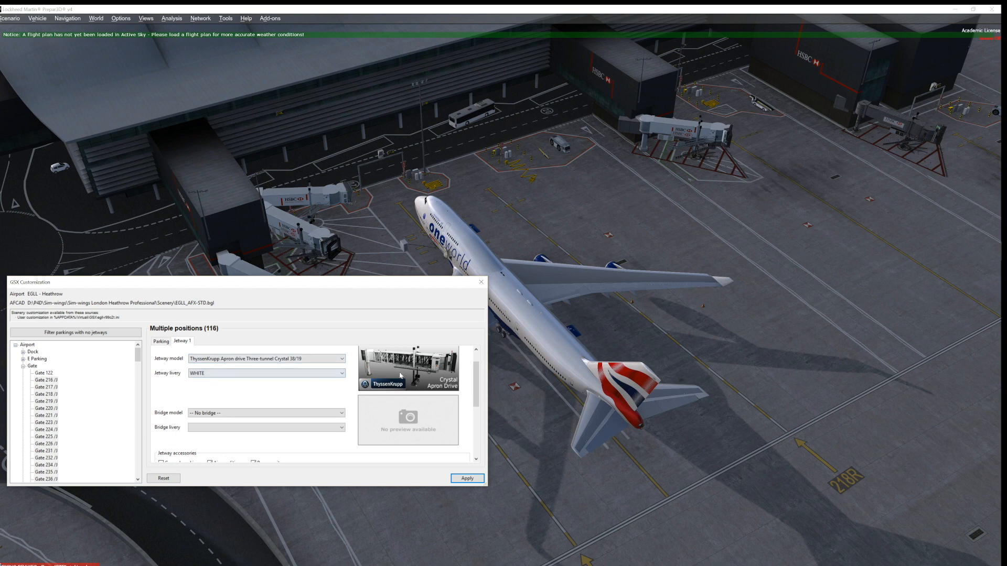
# - Leave ground markings off and set the jetway logo to HSBC
pyautogui.scroll(-3)
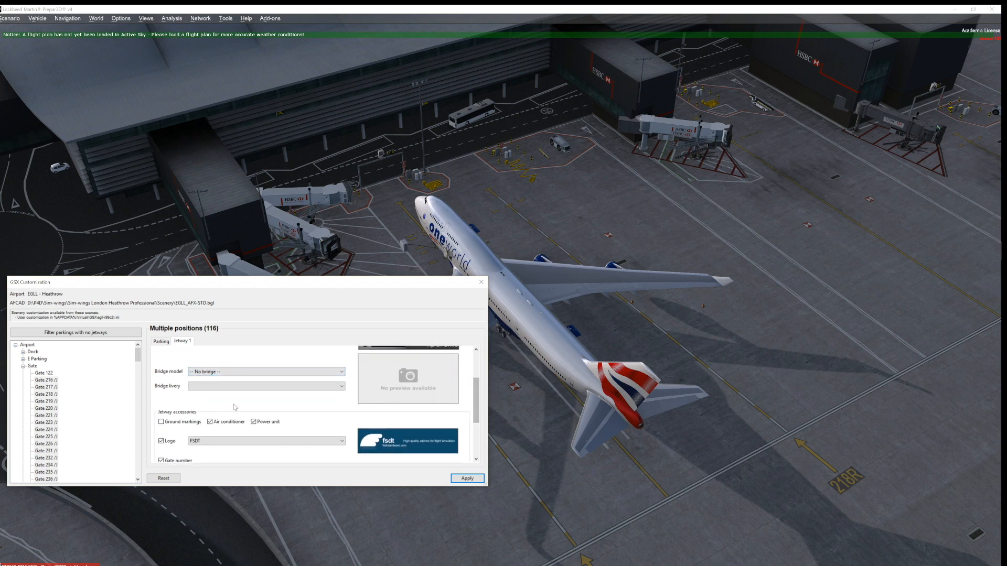
pyautogui.click(161, 421)
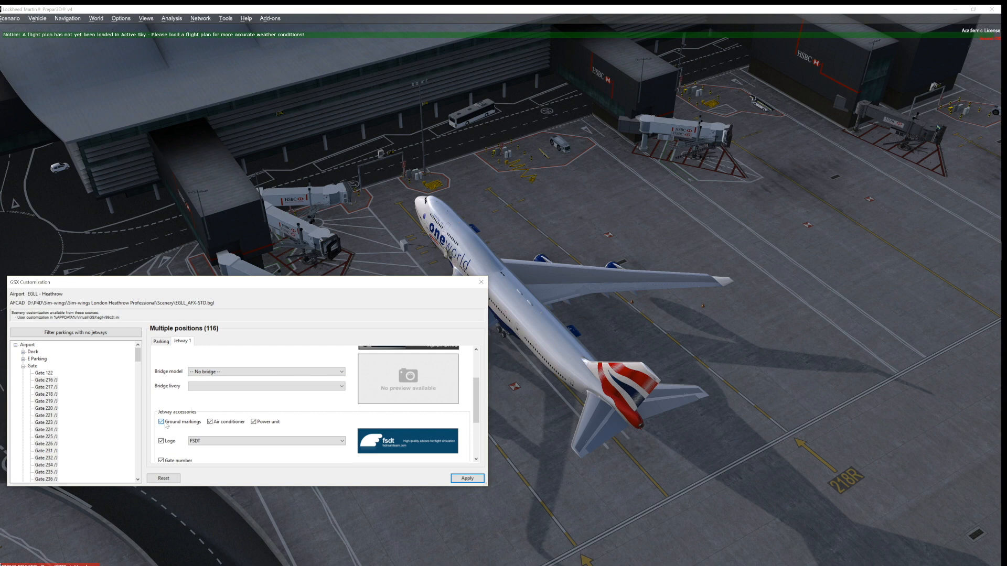
pyautogui.click(161, 421)
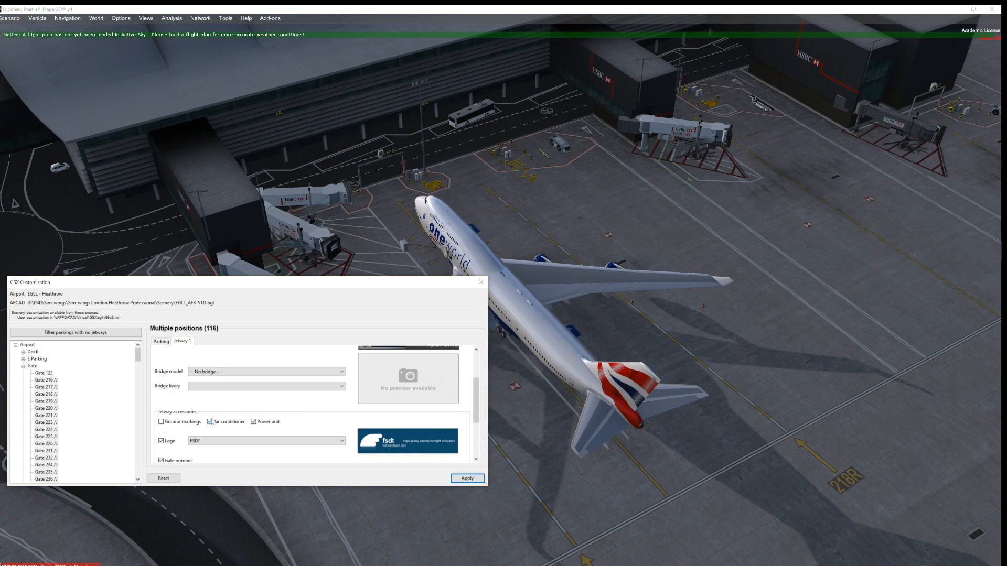
pyautogui.moveTo(214, 425)
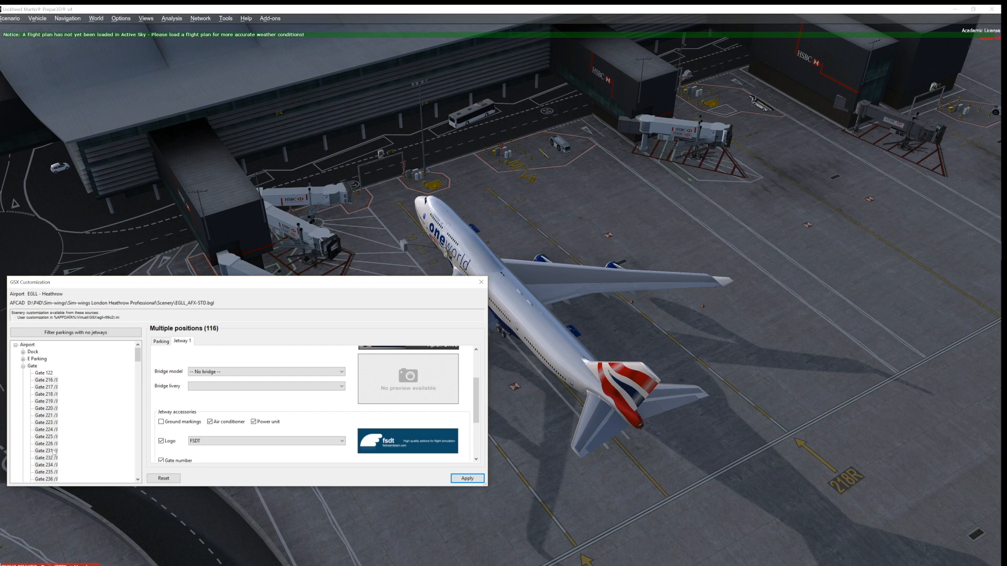
pyautogui.click(211, 421)
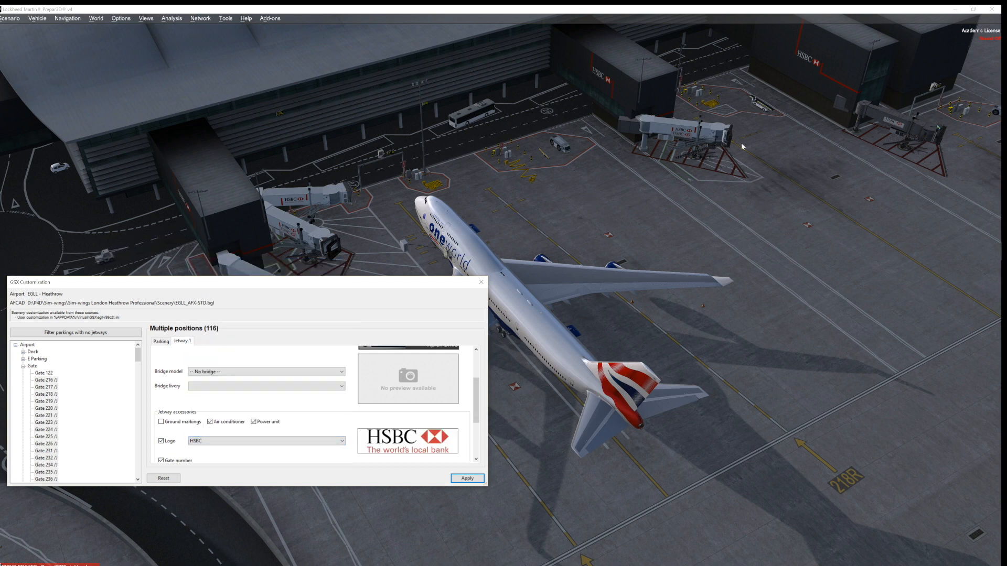
pyautogui.moveTo(328, 408)
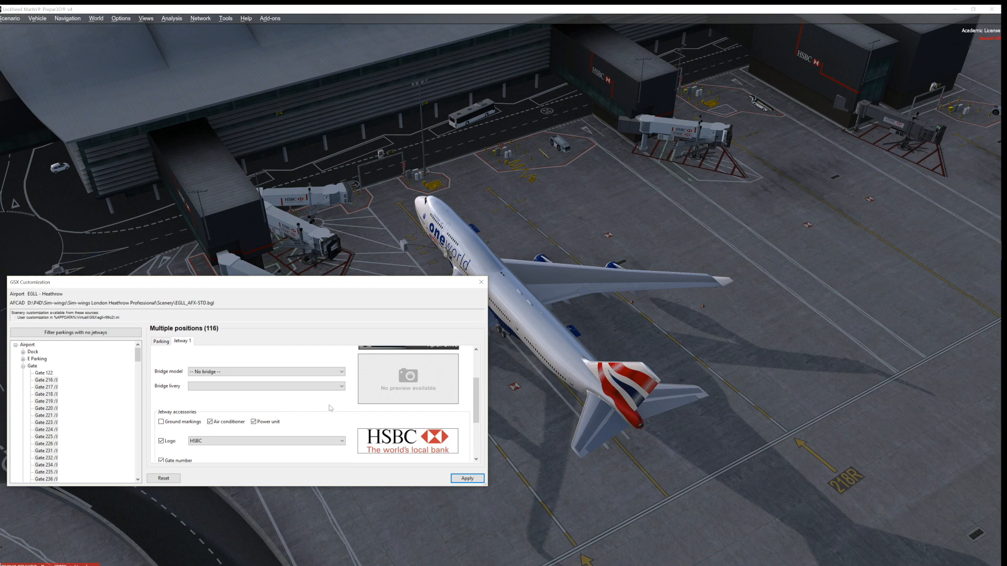
pyautogui.moveTo(400, 415)
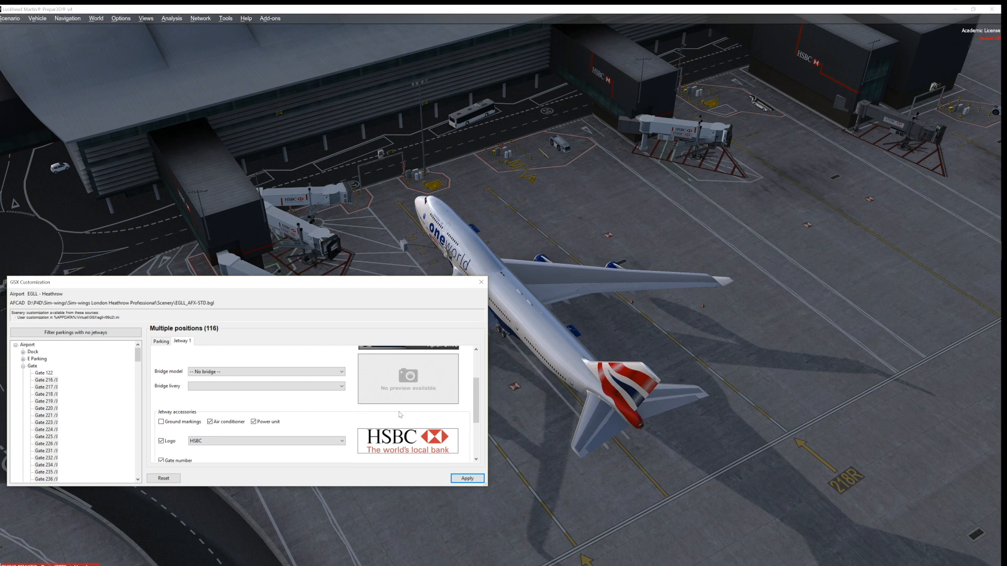
pyautogui.moveTo(420, 441)
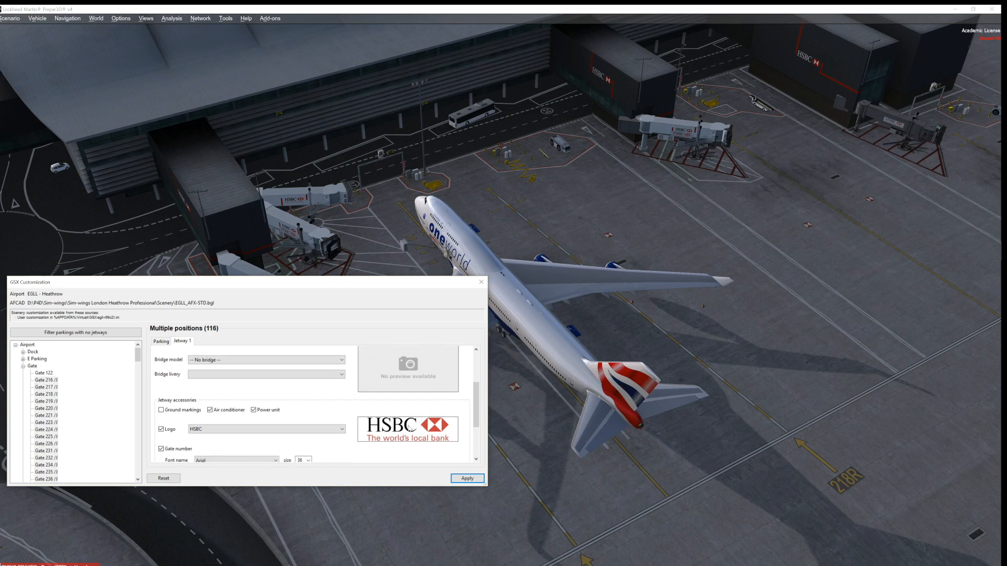
pyautogui.click(266, 429)
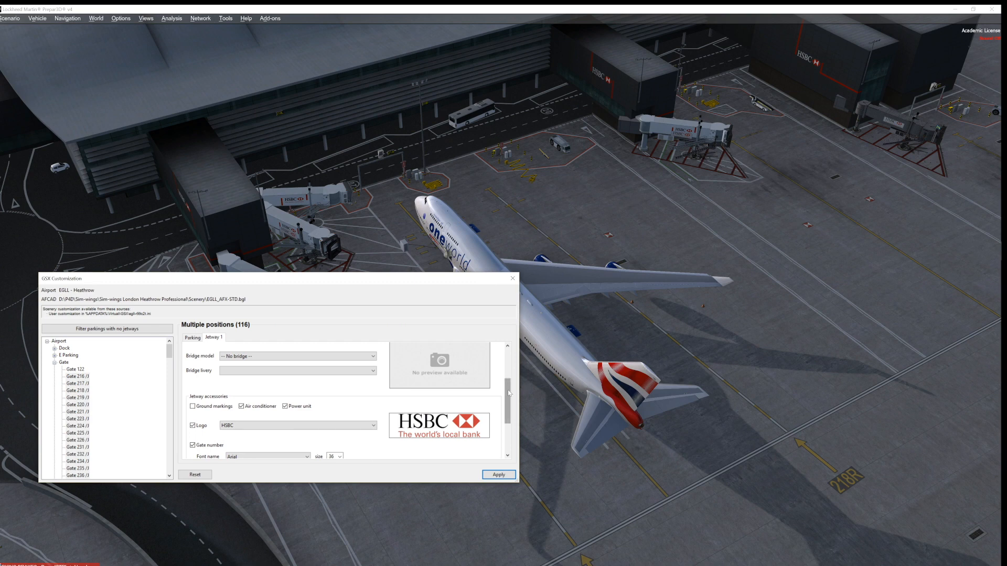
pyautogui.scroll(3)
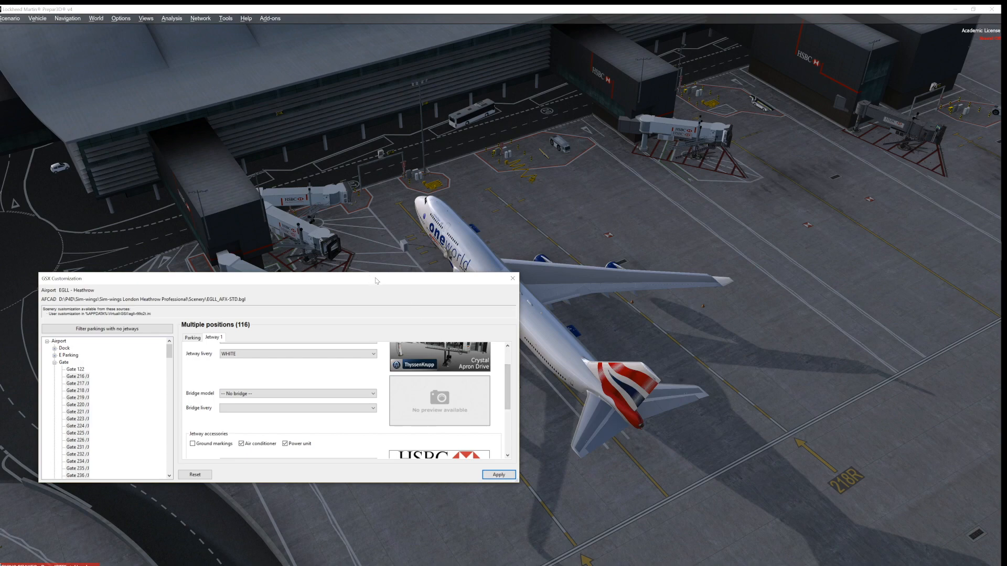
pyautogui.moveTo(661, 148)
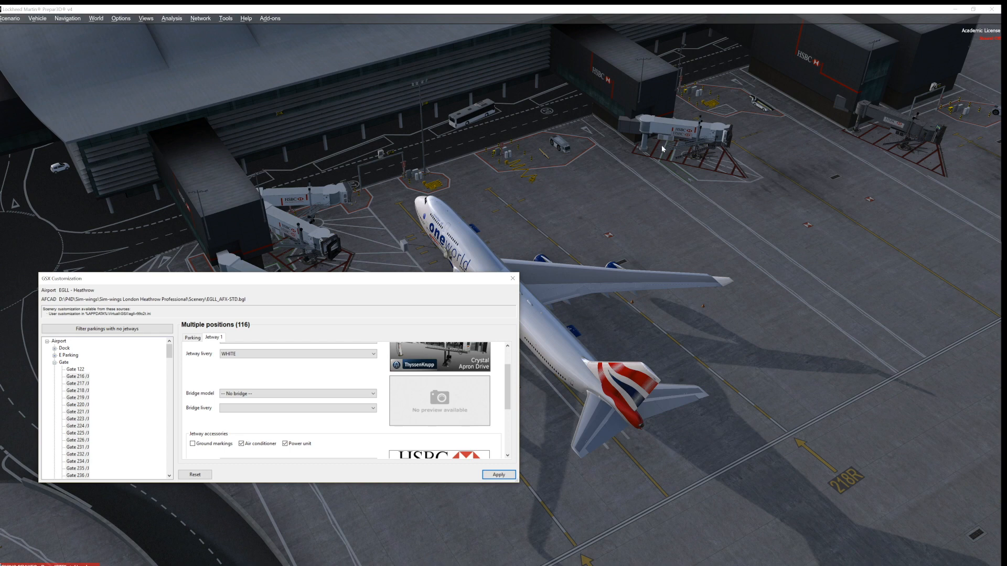
pyautogui.moveTo(539, 364)
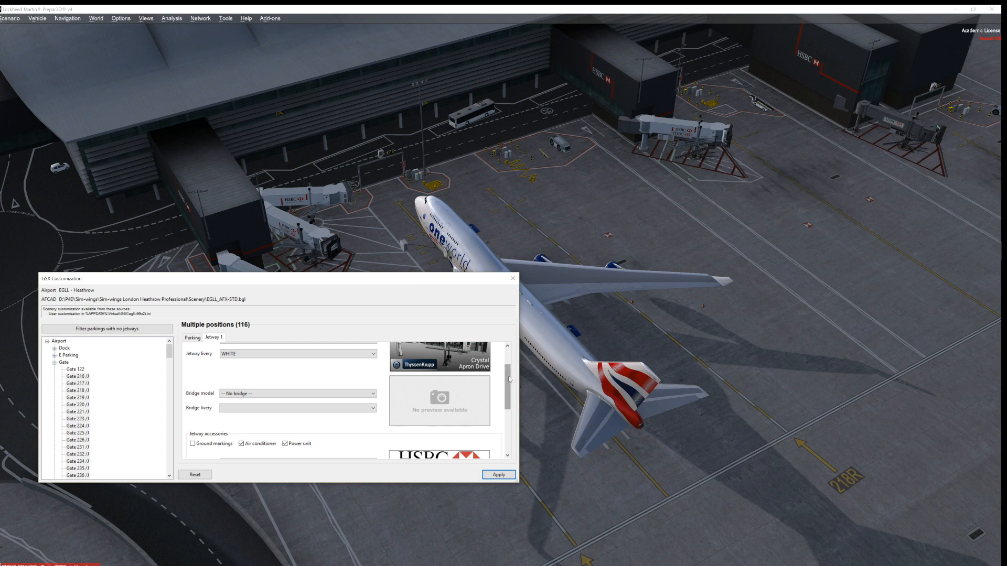
pyautogui.scroll(-3)
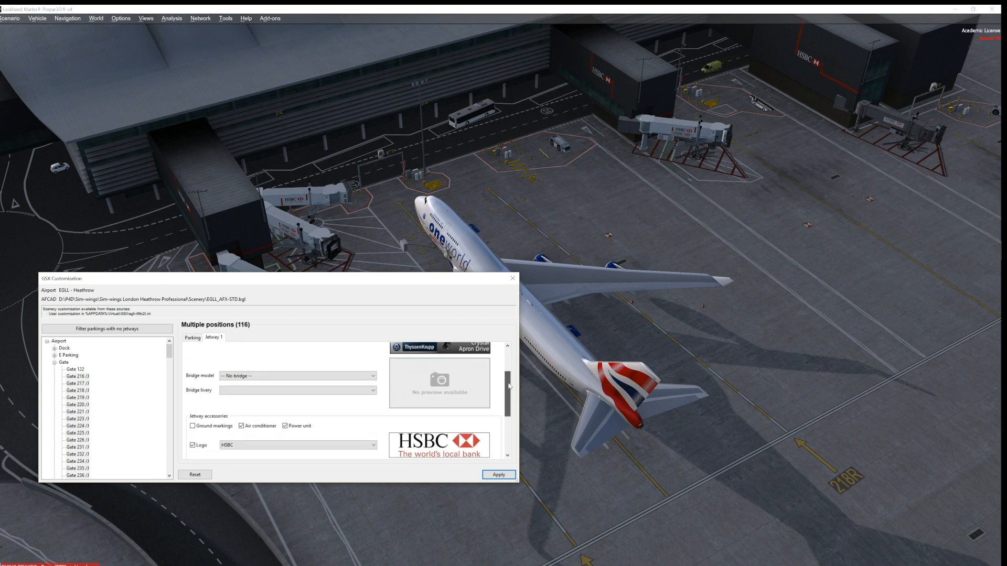
pyautogui.scroll(-3)
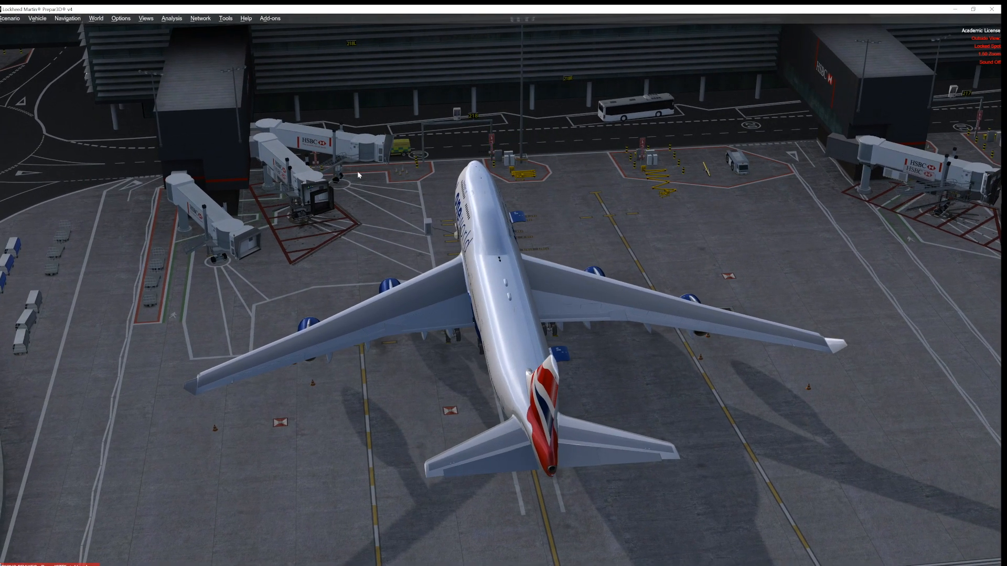
pyautogui.moveTo(307, 194)
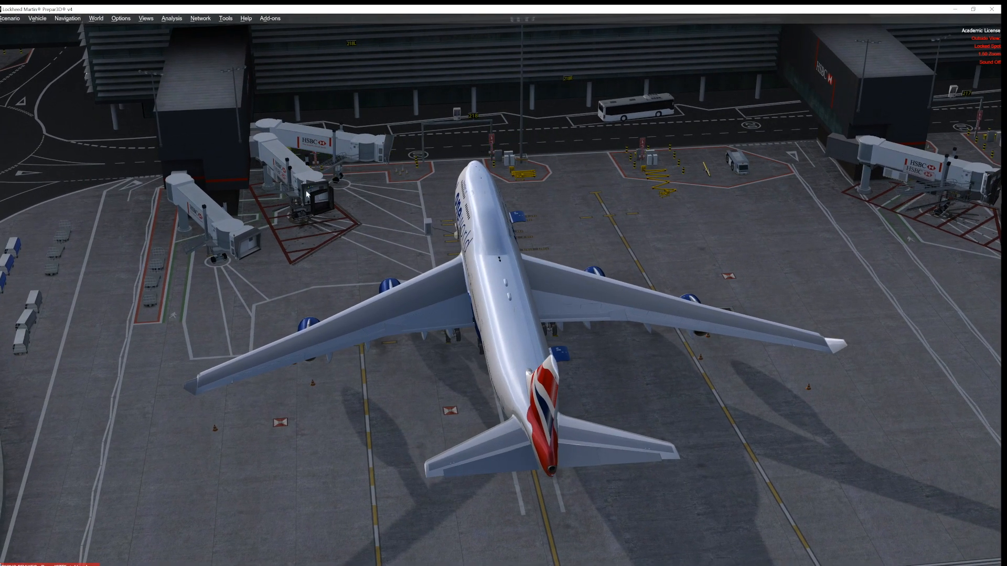
pyautogui.moveTo(316, 180)
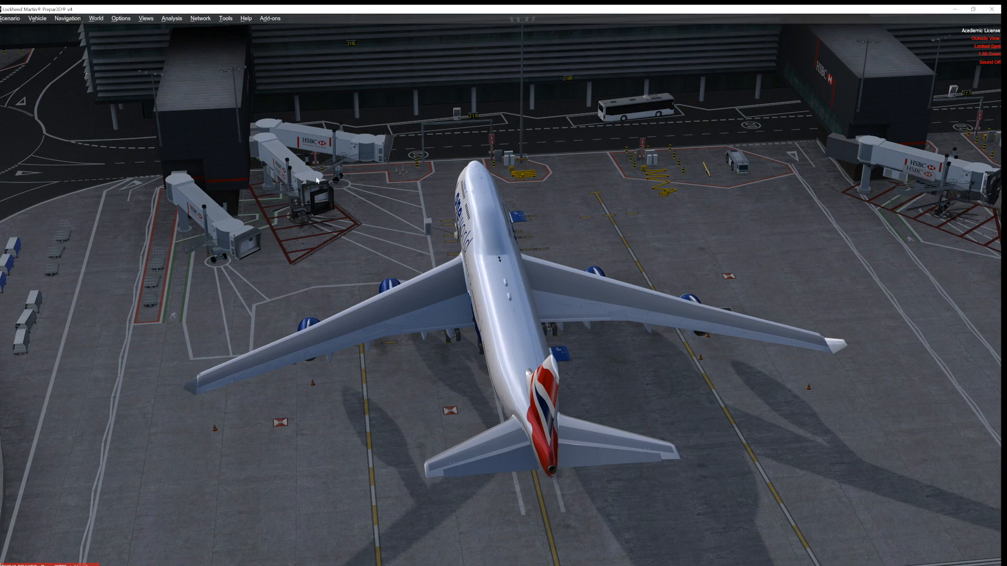
pyautogui.moveTo(454, 153)
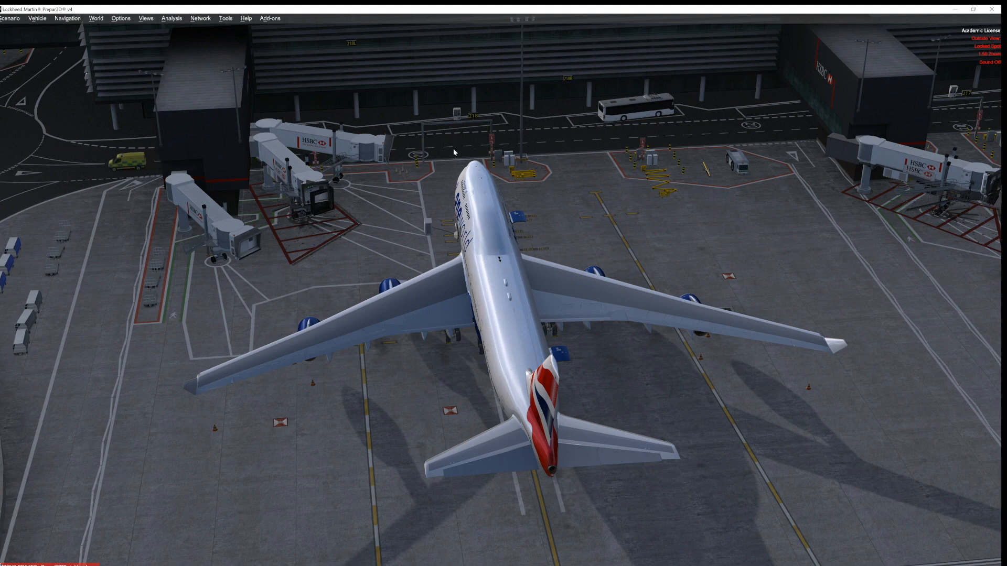
pyautogui.moveTo(462, 120)
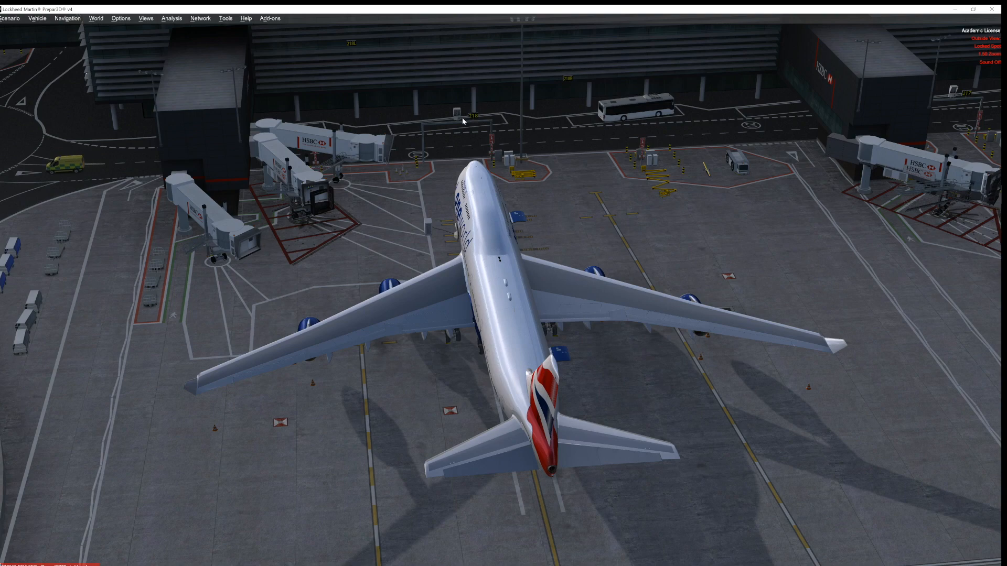
pyautogui.moveTo(473, 122)
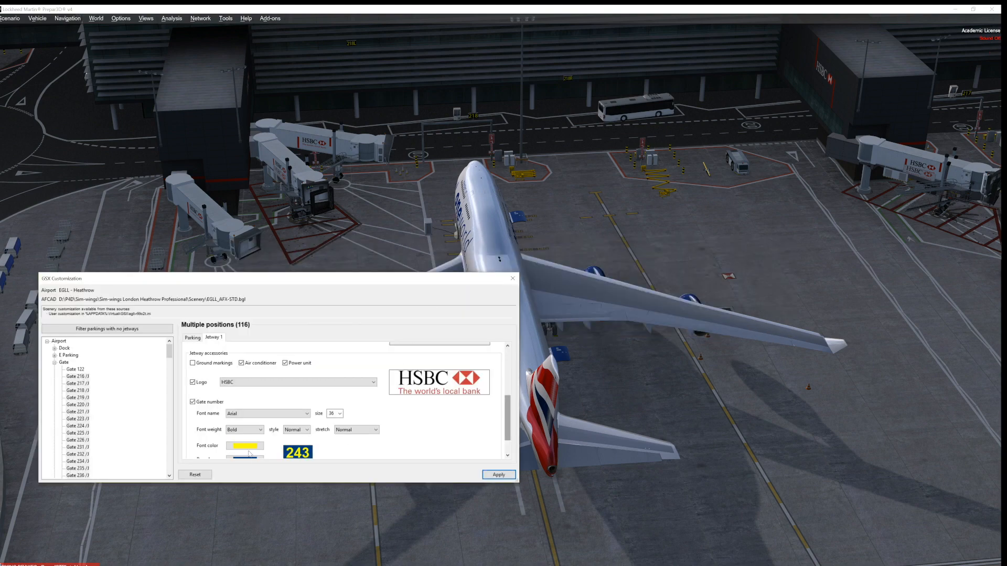
pyautogui.click(245, 446)
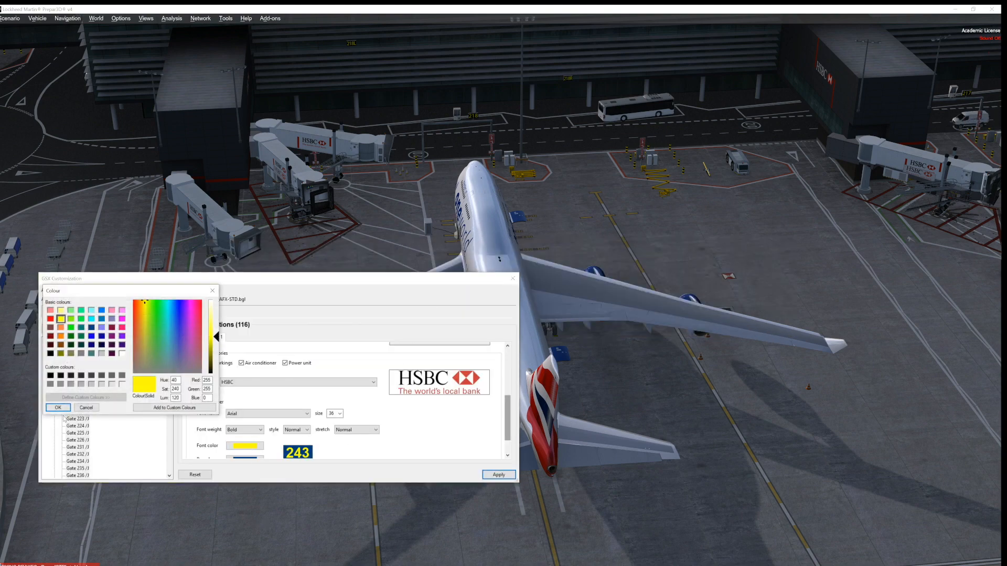
pyautogui.click(57, 407)
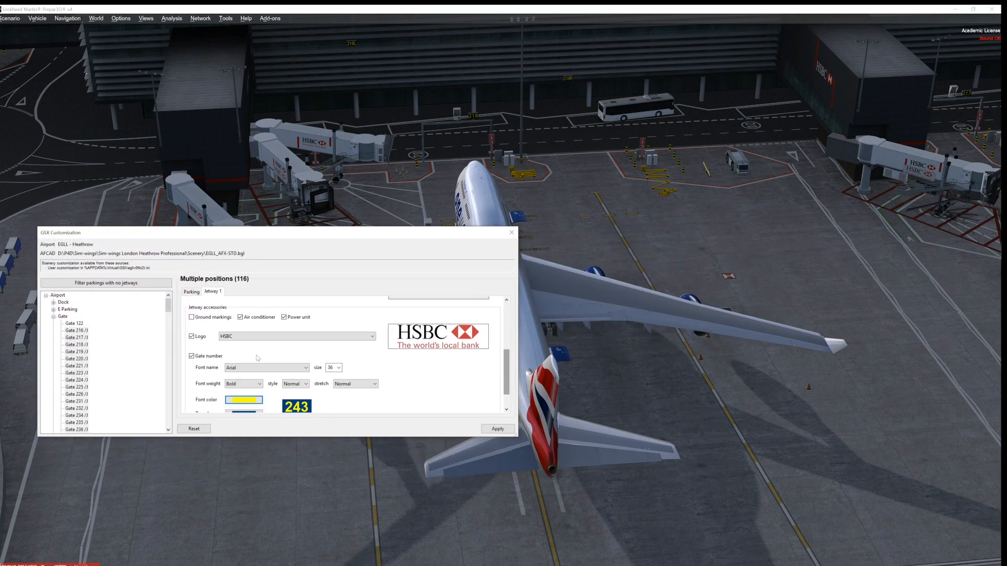
pyautogui.click(242, 411)
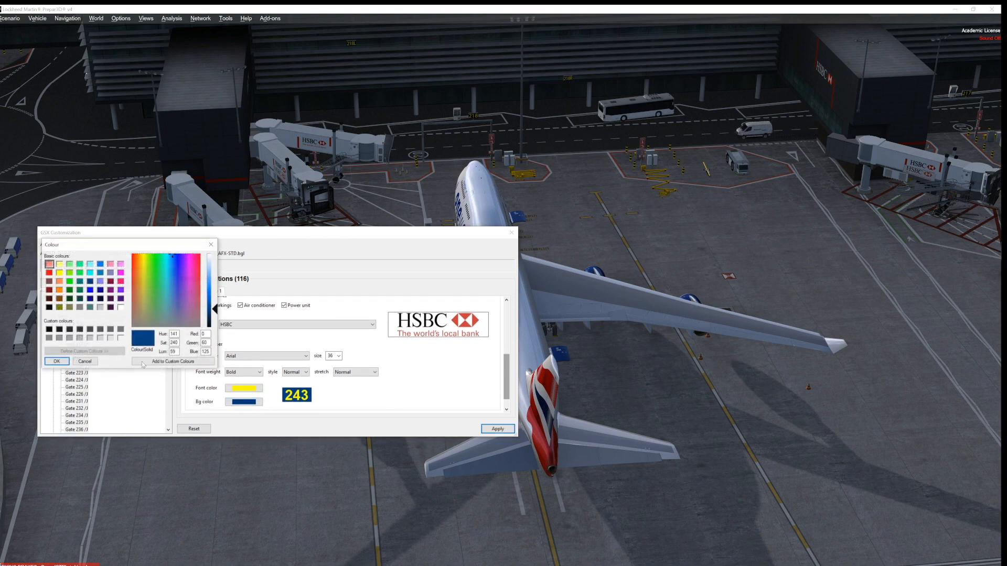
pyautogui.click(56, 362)
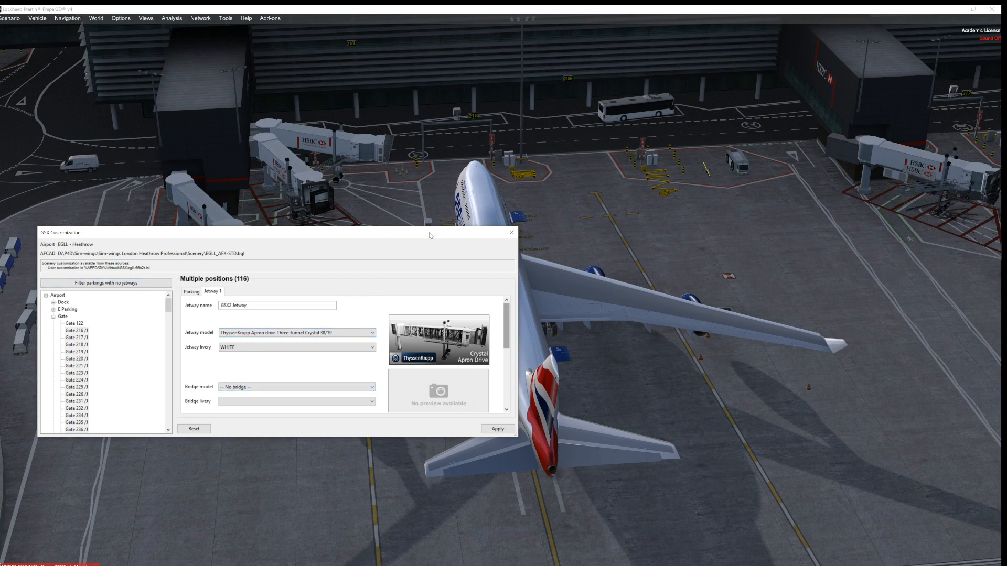
# - Close the GSX Customization window for the Heathrow gates
pyautogui.click(296, 333)
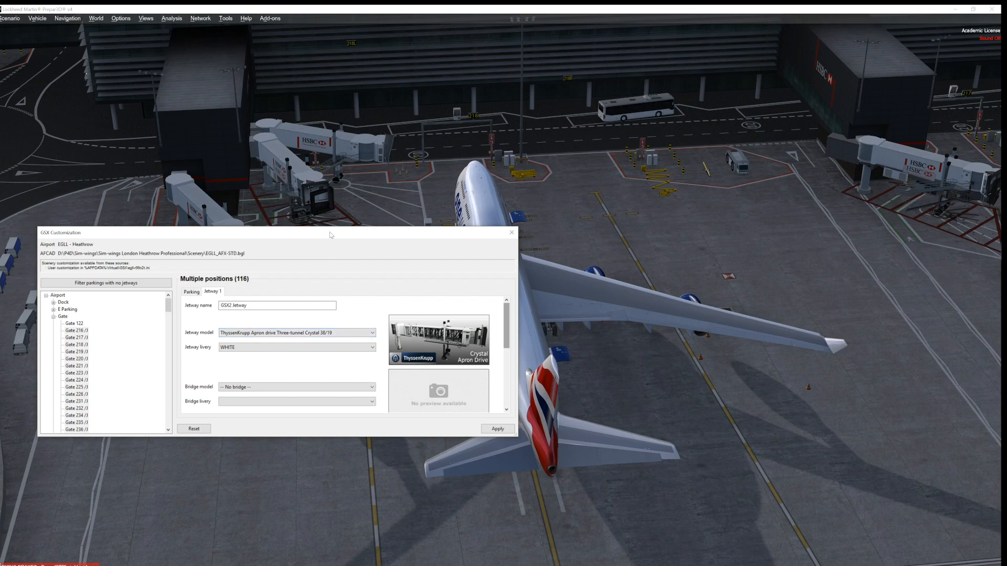
pyautogui.moveTo(362, 211)
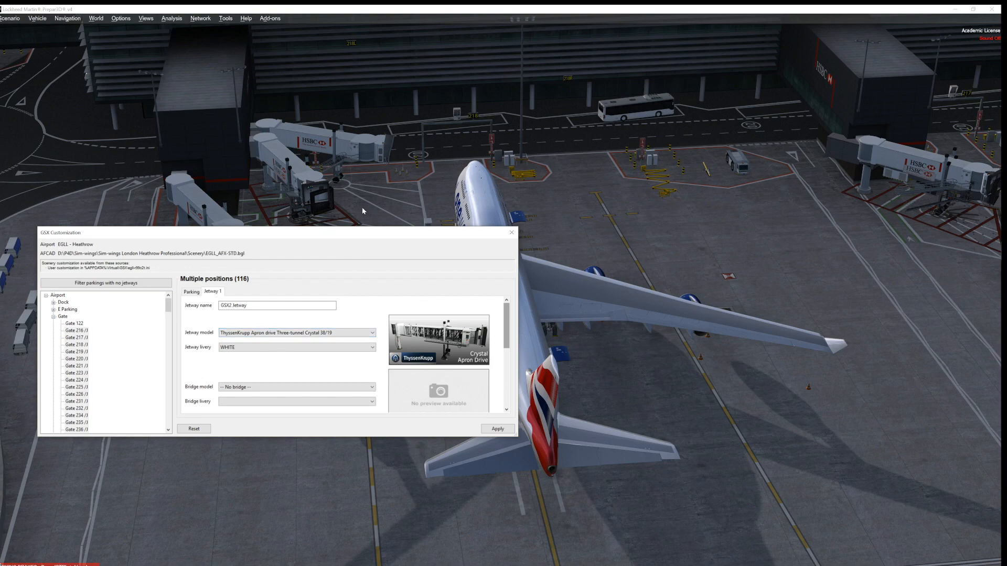
pyautogui.moveTo(499, 148)
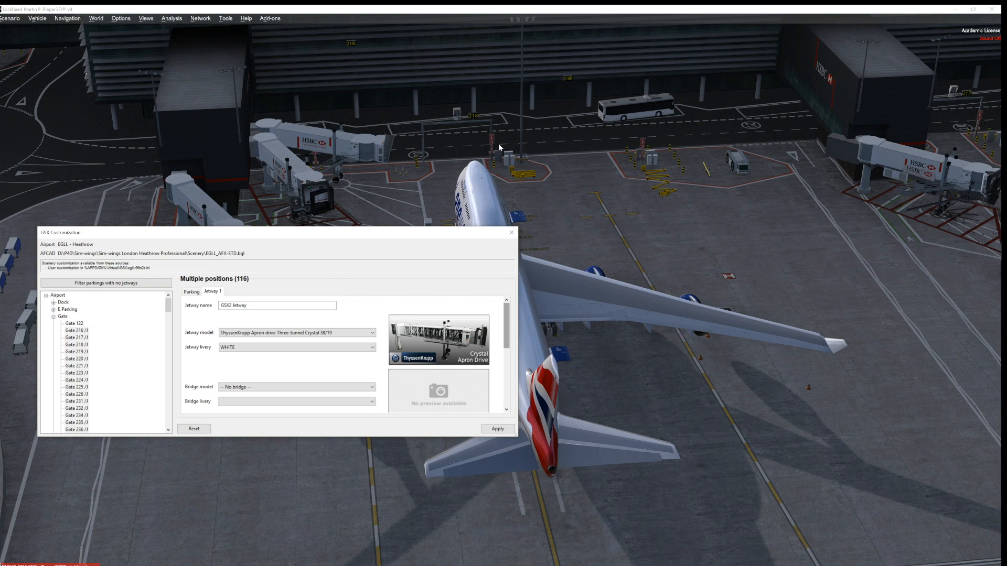
pyautogui.moveTo(275, 236)
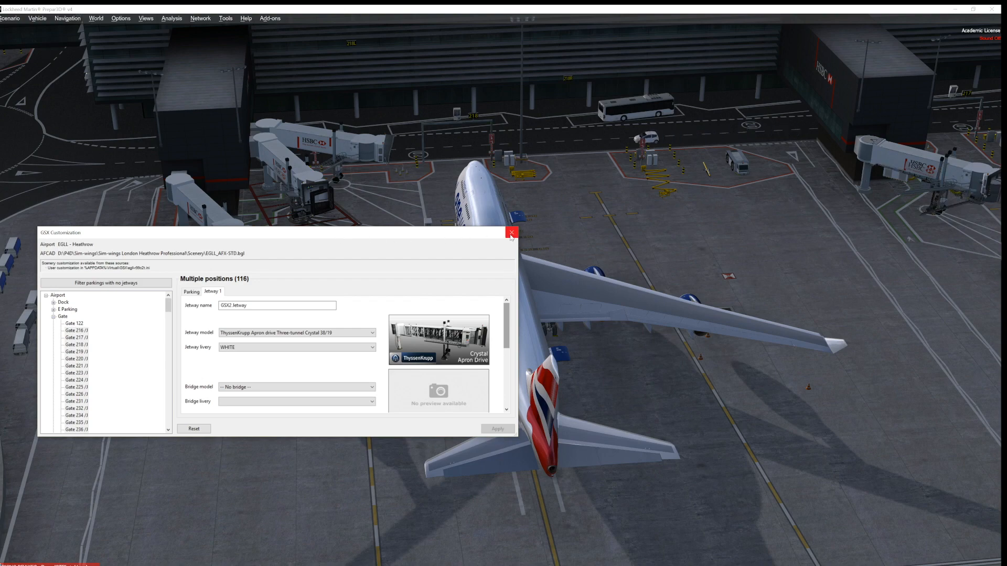
pyautogui.click(511, 233)
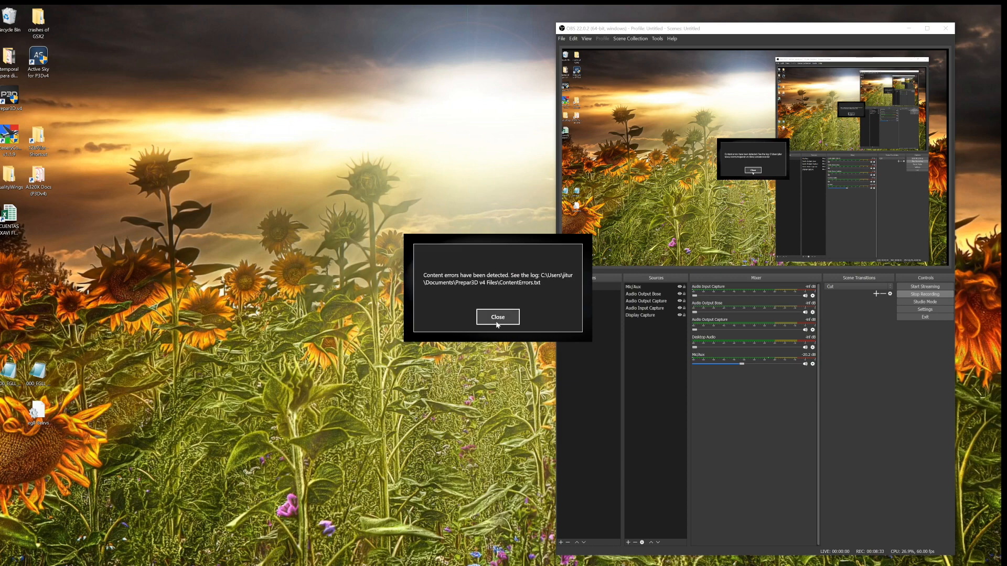
# - Dismiss the content errors notice and launch the FSDT GSX Control Panel
pyautogui.click(497, 316)
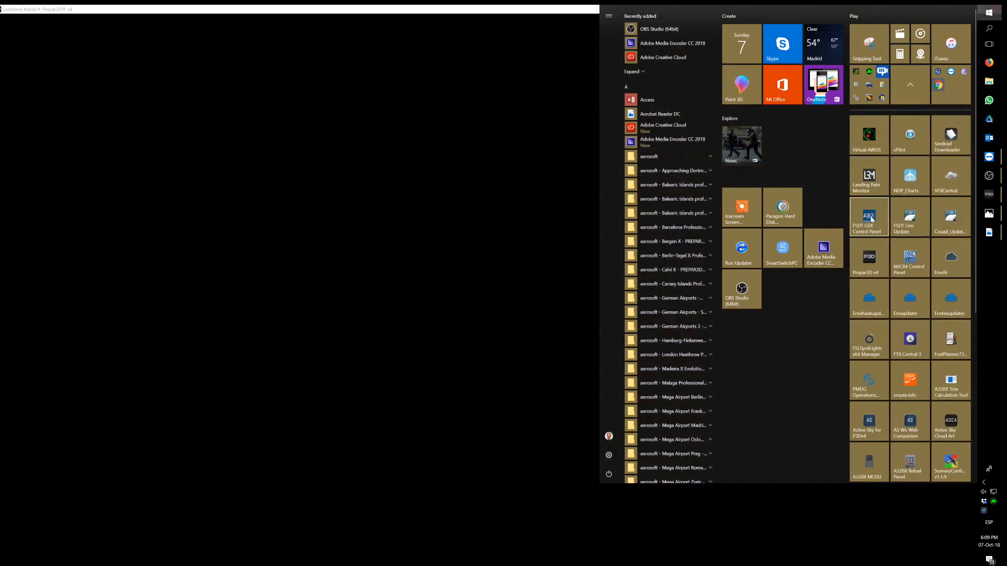
pyautogui.click(869, 217)
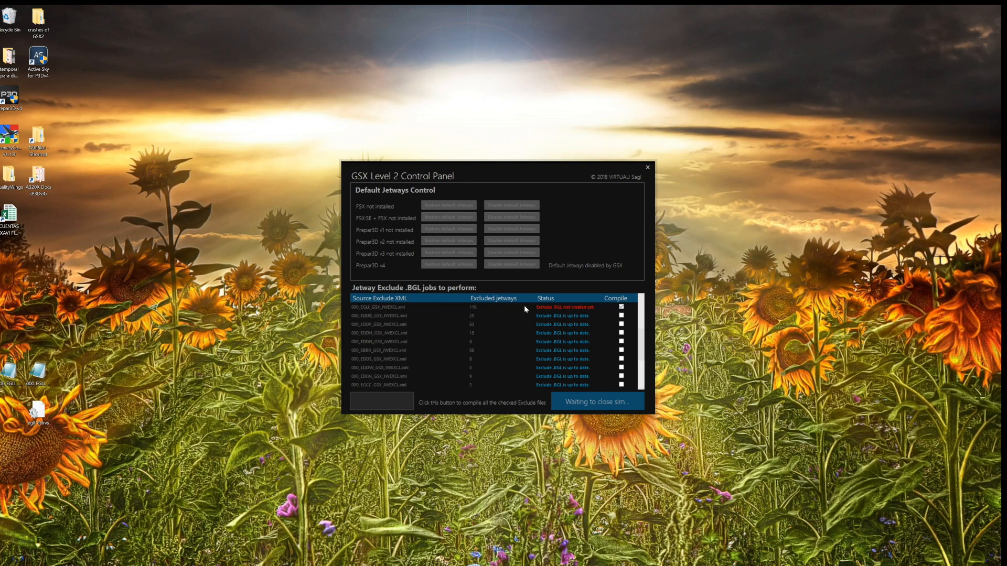
pyautogui.moveTo(501, 332)
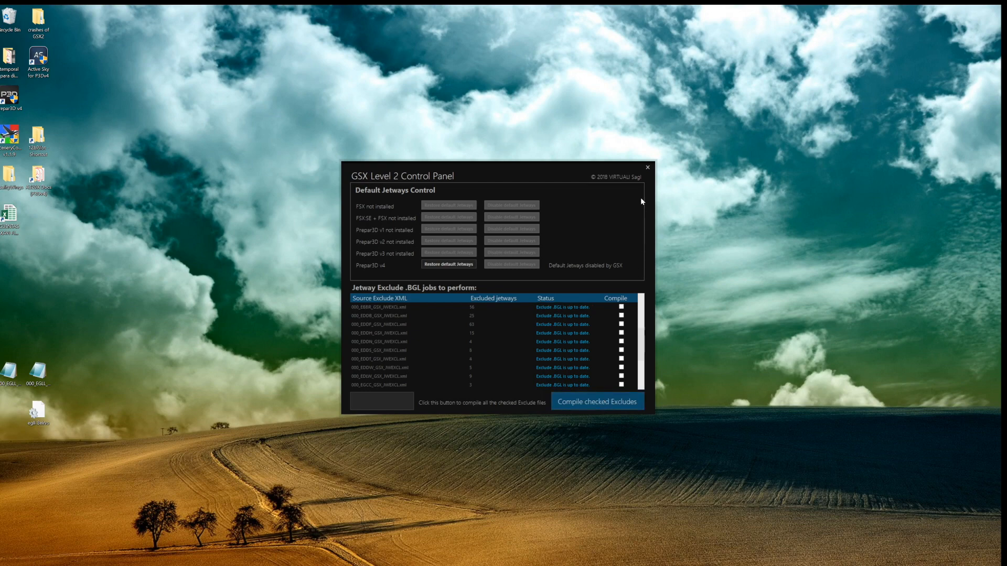
# - Close the control panel once all exclude BGL files report up to date
pyautogui.click(647, 168)
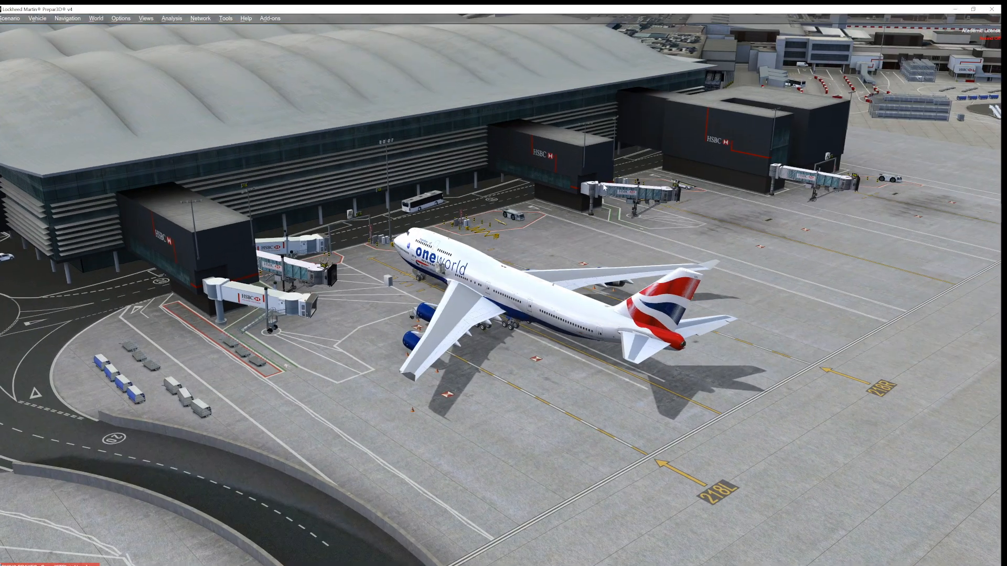
pyautogui.moveTo(548, 174)
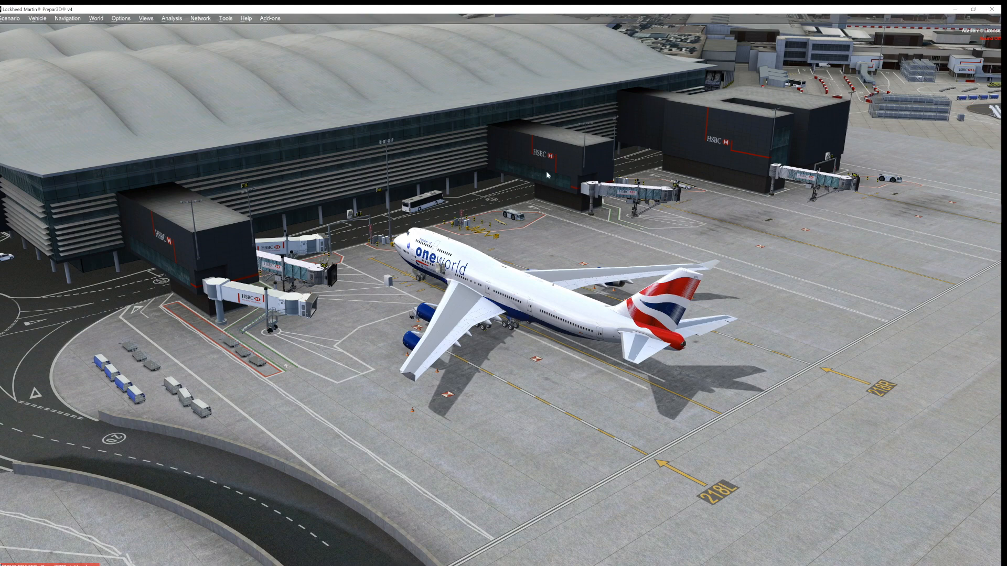
pyautogui.moveTo(443, 311)
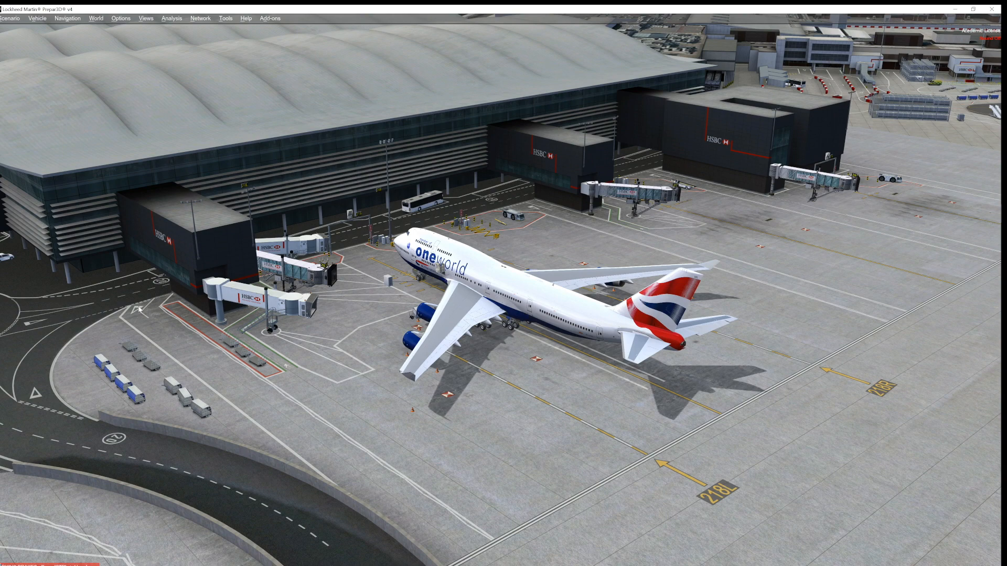
pyautogui.moveTo(379, 296)
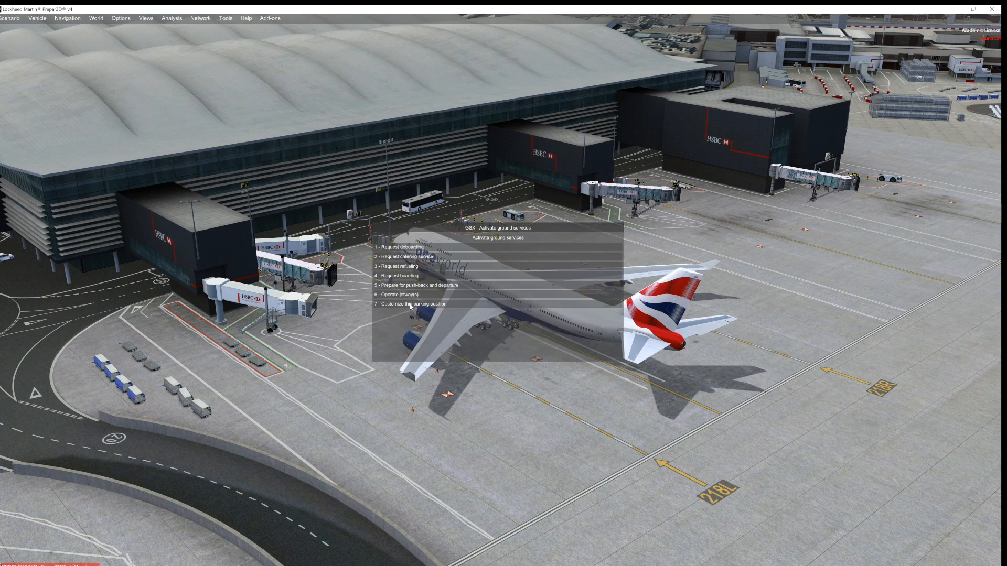
# - Reselect all 116 gate positions and untick Gate number on Jetway 1
pyautogui.click(414, 303)
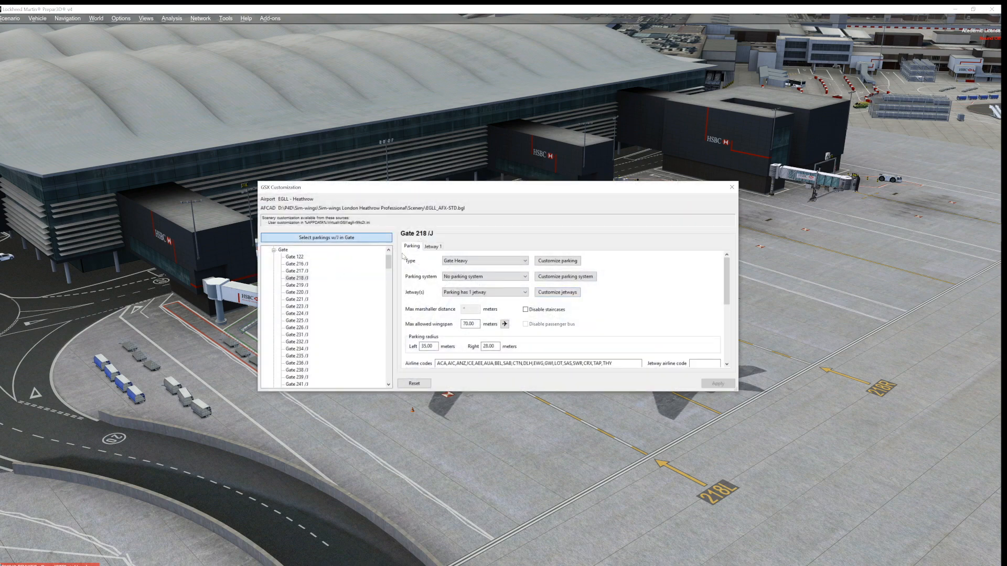
pyautogui.click(327, 238)
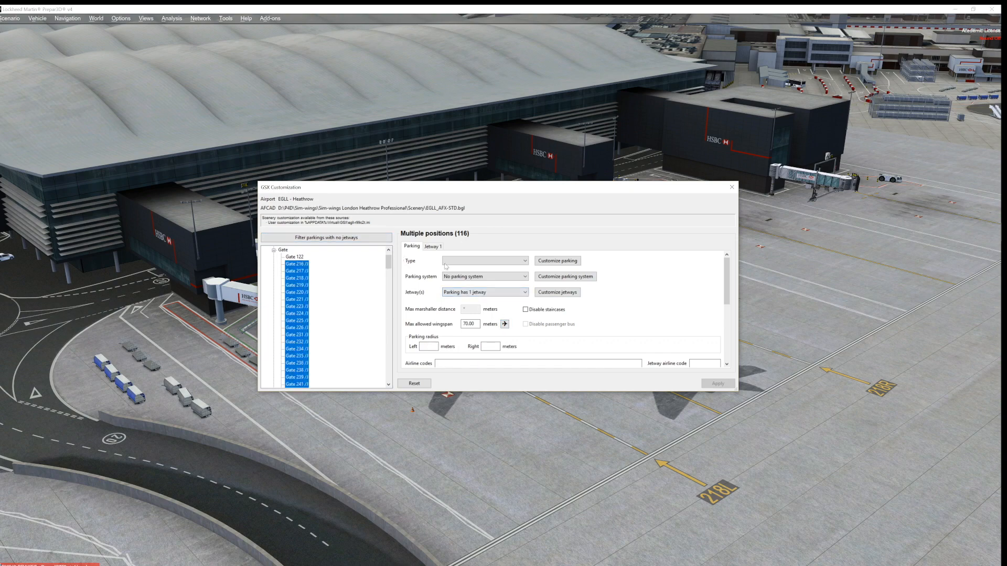
pyautogui.click(433, 246)
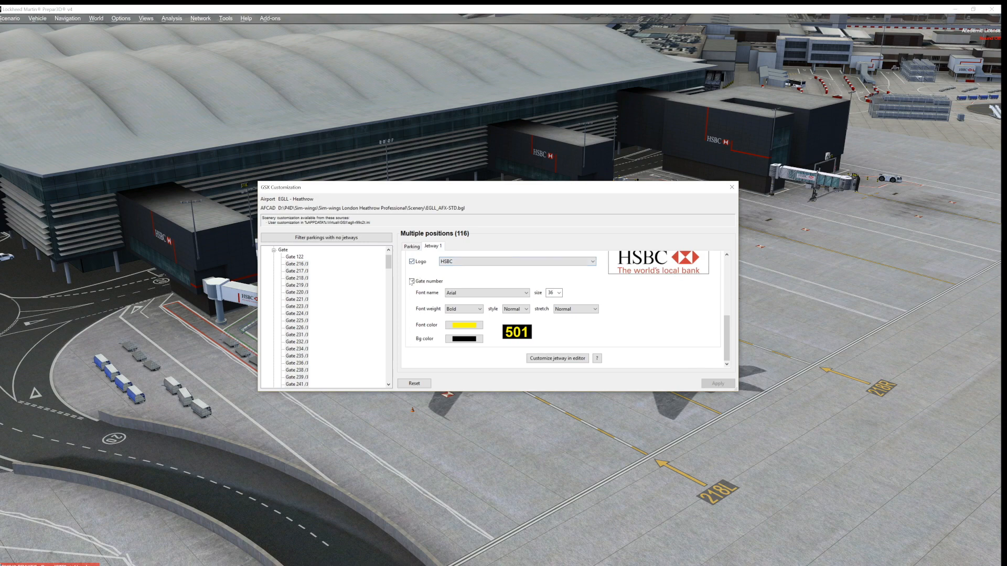
pyautogui.click(411, 282)
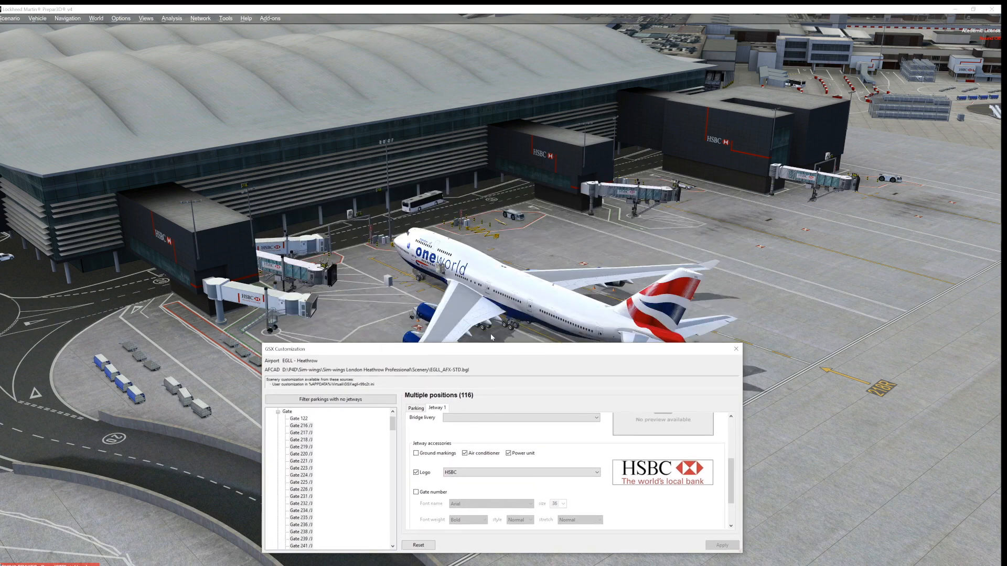
pyautogui.moveTo(366, 231)
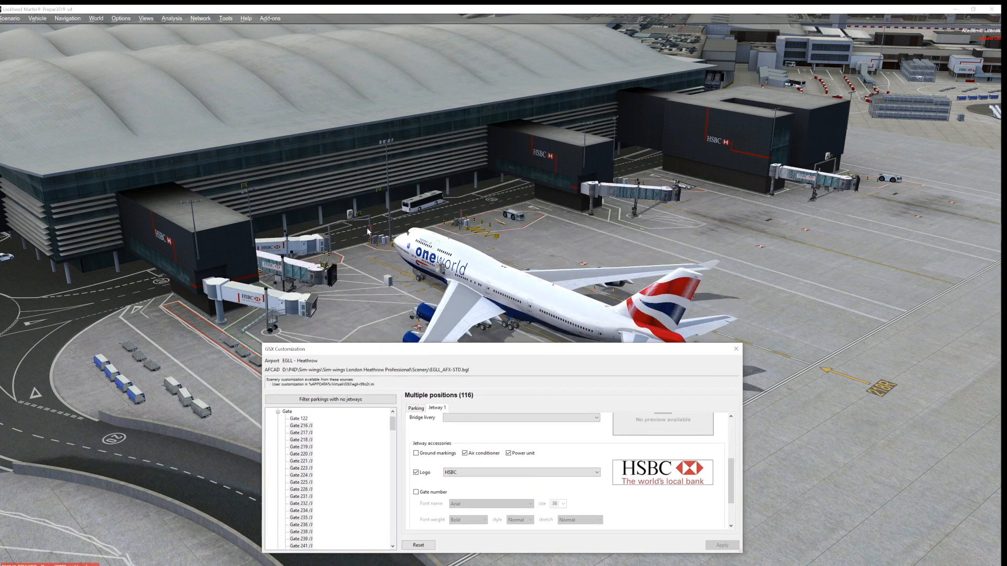